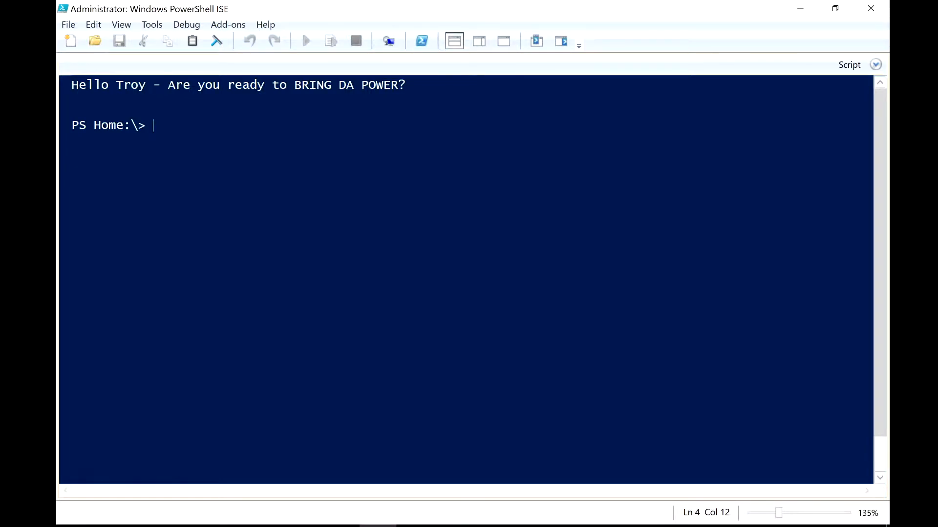
Run Get-Process to list all processes with handles, memory, CPU and names, then recall it
text(get-)
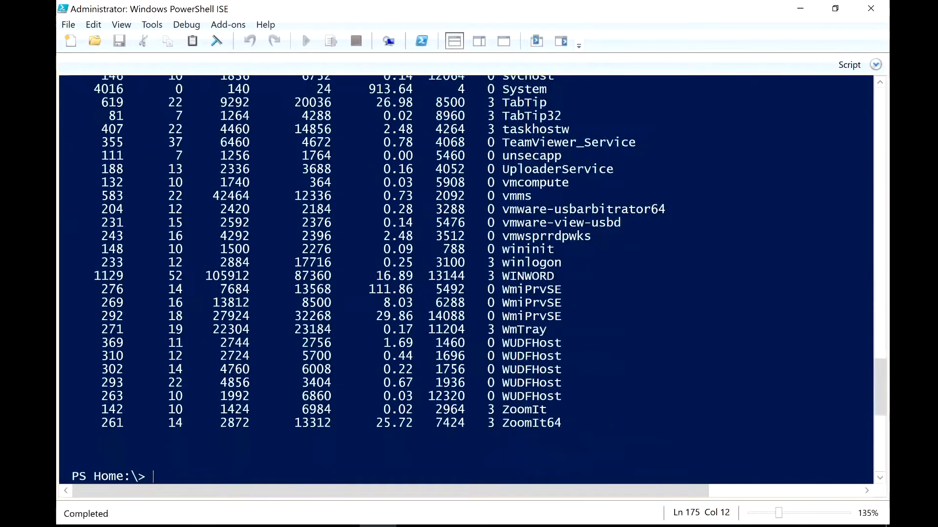
scroll(up, 3)
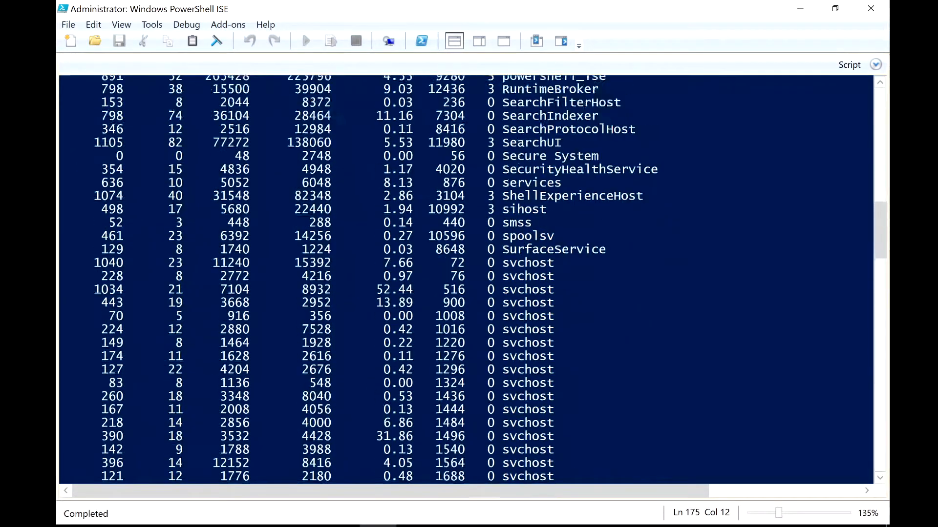
scroll(up, 3)
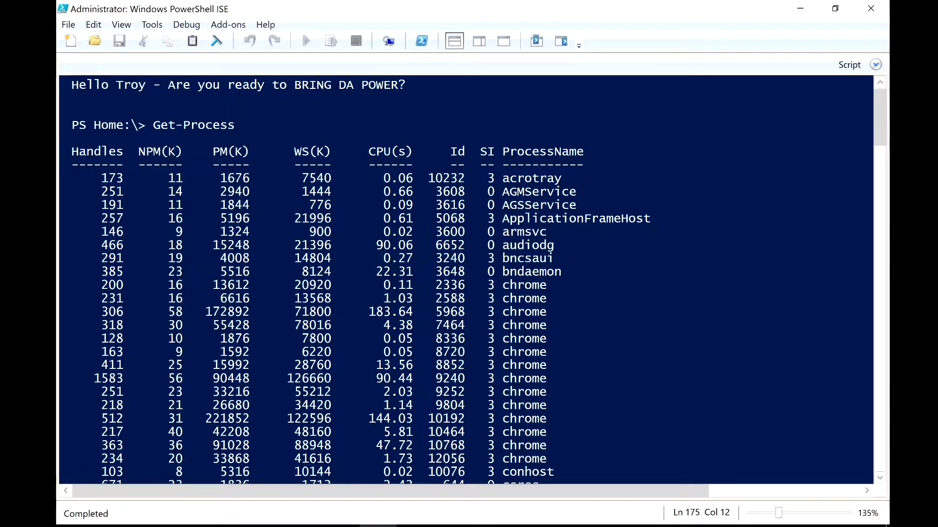
scroll(down, 3)
text(Get-Process)
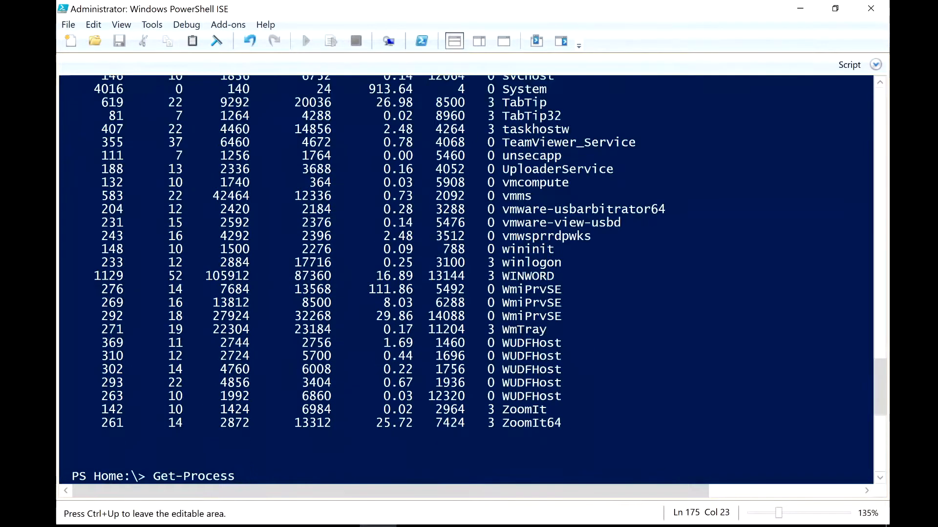
Run Get-Process | gm to list process object members, noting PM as PagedMemorySize64, then clear with cls
text(| g)
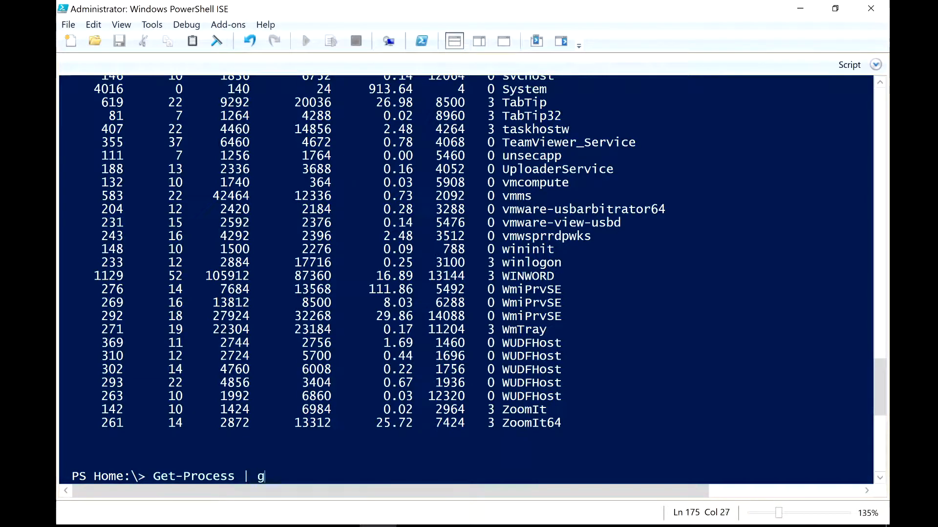
key(Return)
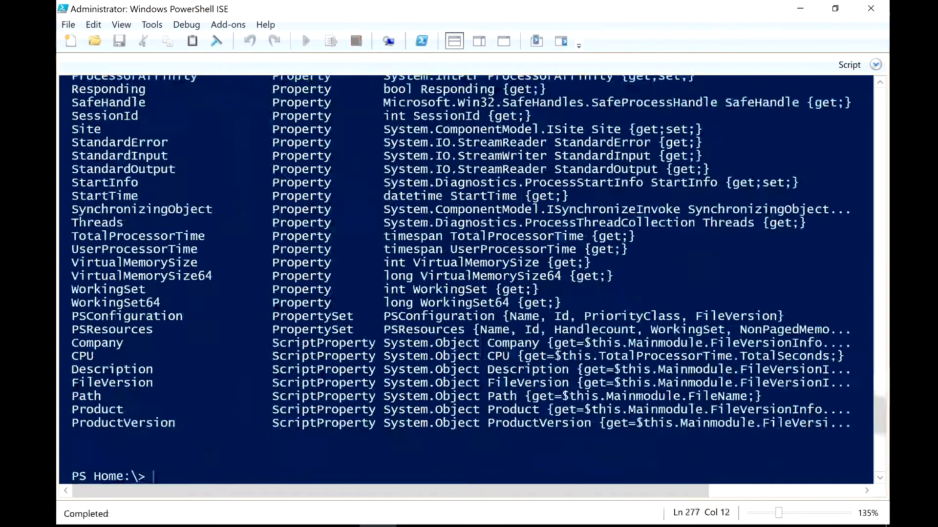
scroll(up, 3)
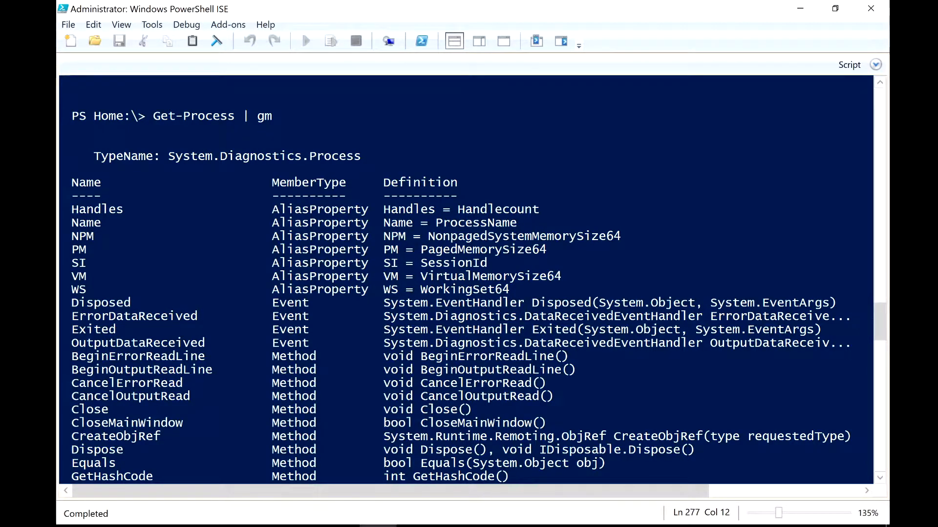
scroll(up, 3)
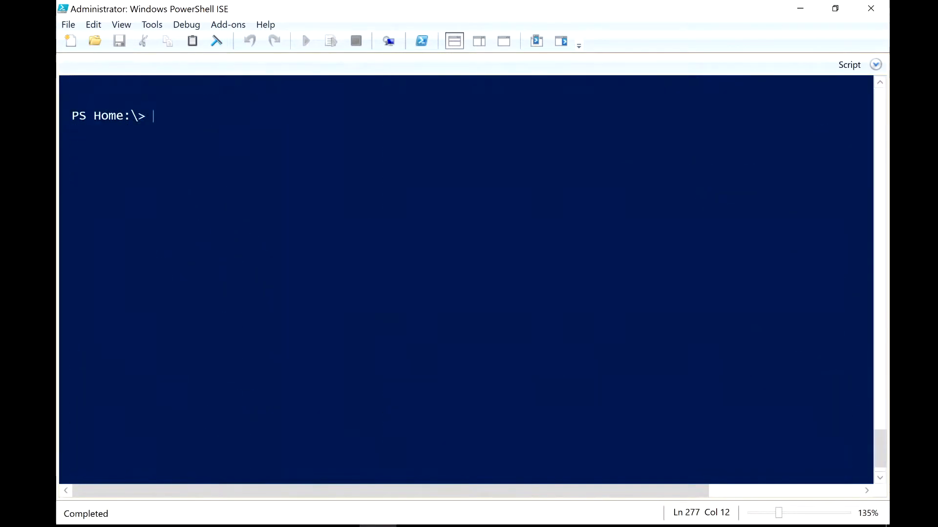
Run Get-Process again, review the list, and start a new Get-Process | pipeline at the prompt
text(get-)
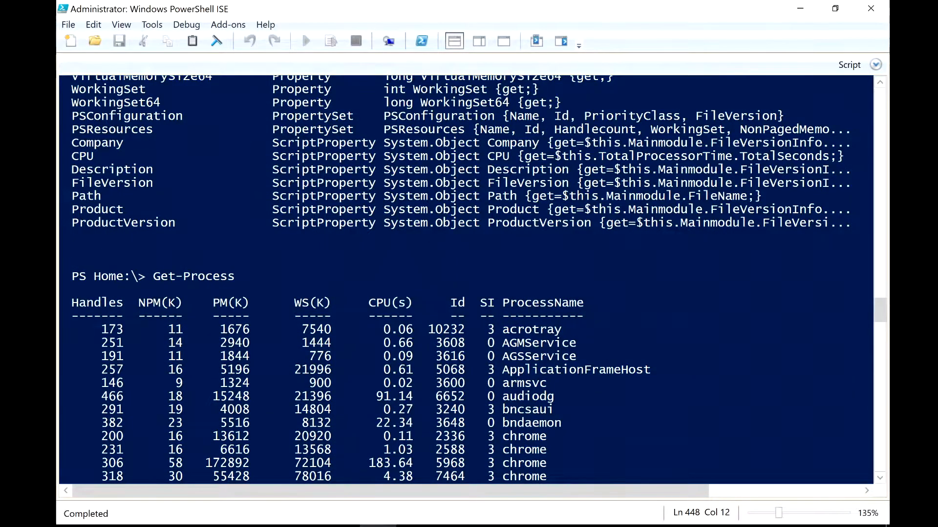
scroll(down, 3)
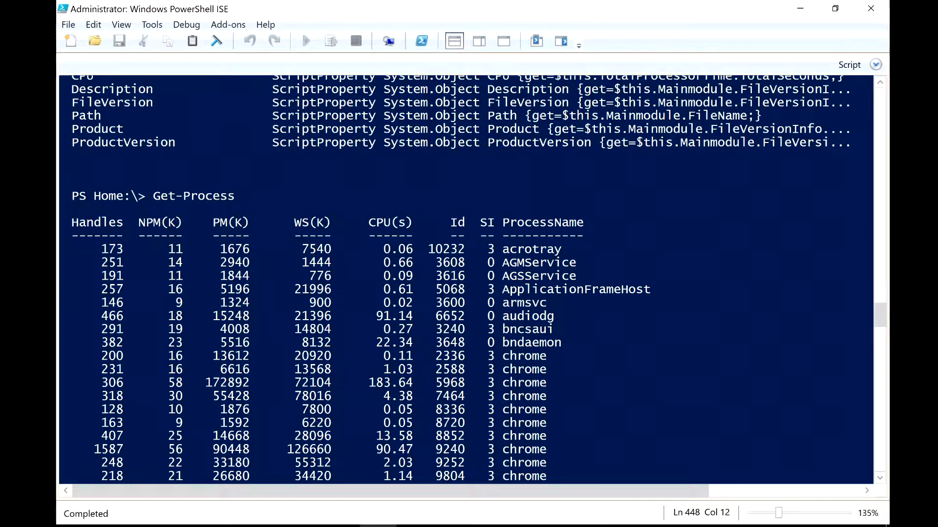
scroll(down, 3)
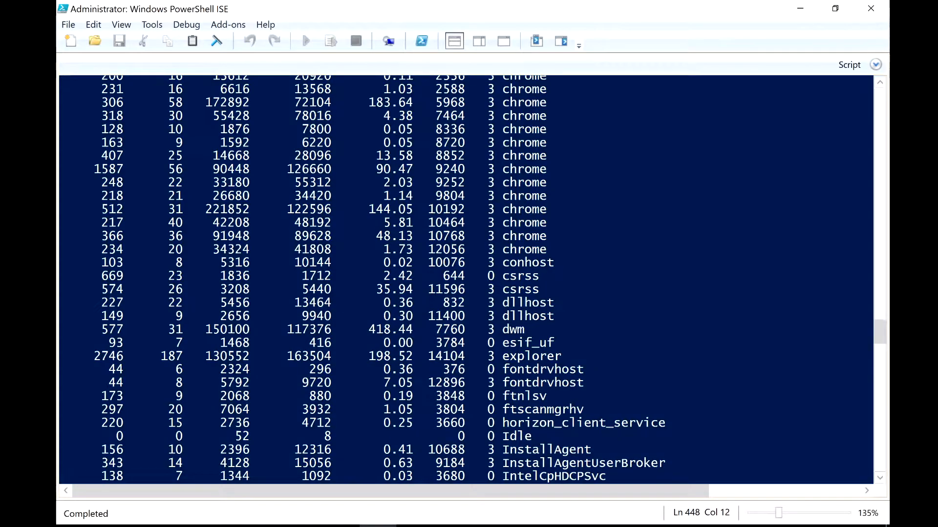
scroll(down, 3)
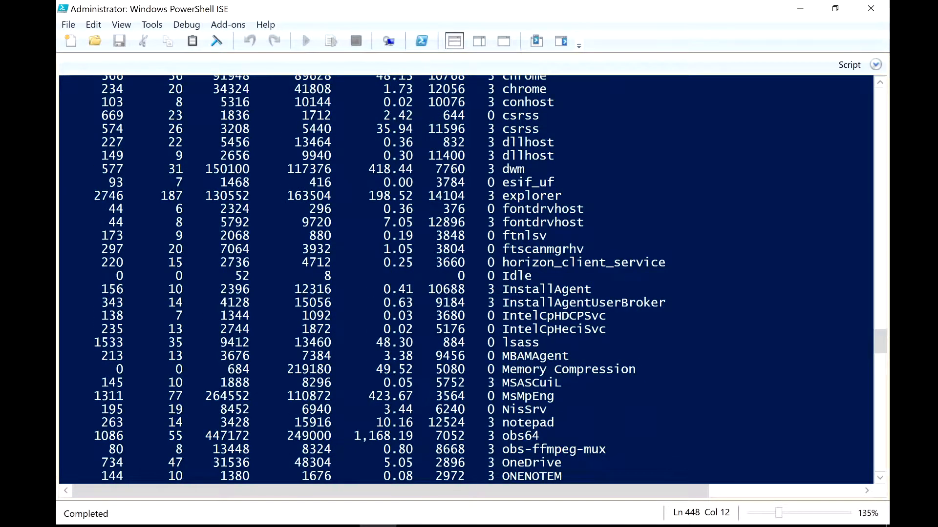
scroll(up, 3)
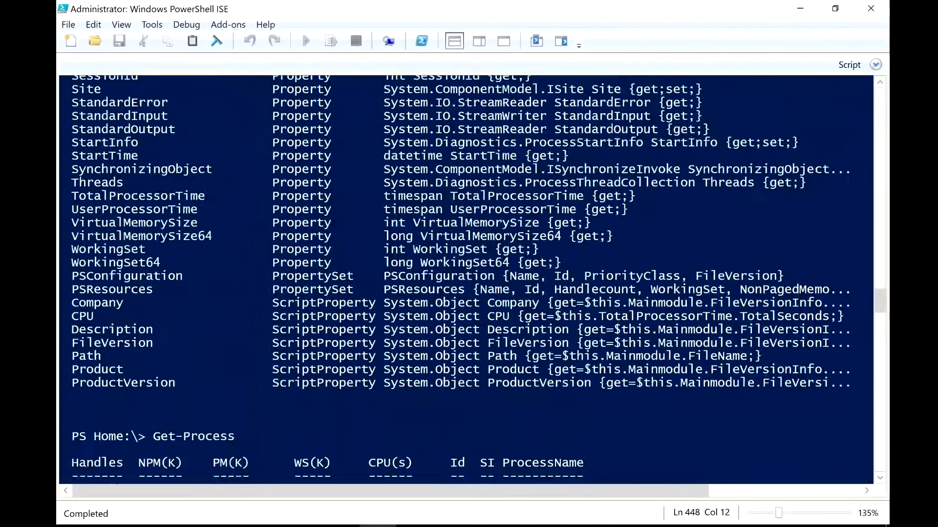
scroll(down, 3)
text(Get-Process |)
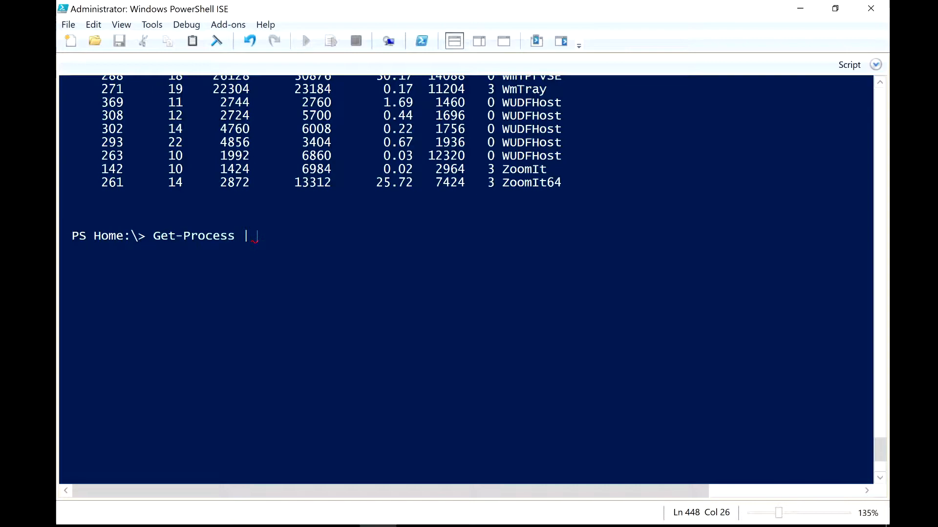
Run Get-Process | Sort-Object -Property PM to order processes by paged memory, smallest first
text(sort)
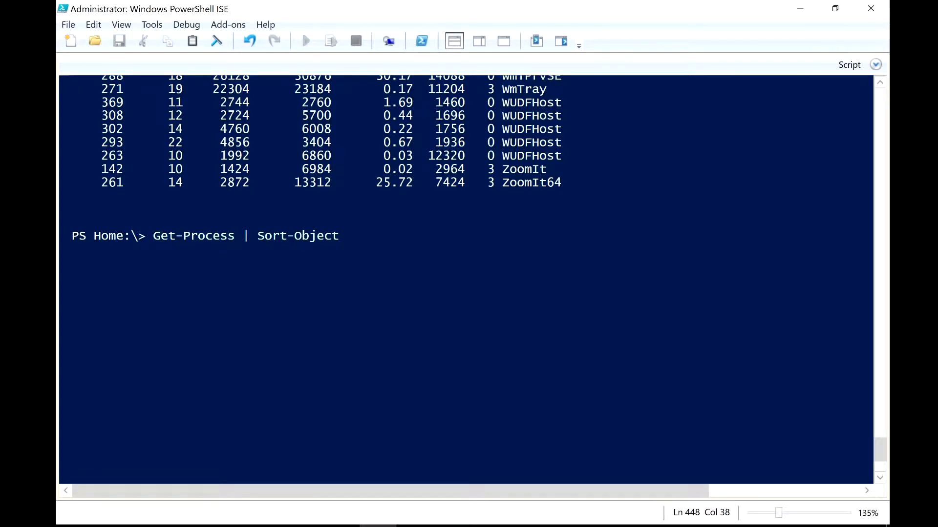
text(-Property)
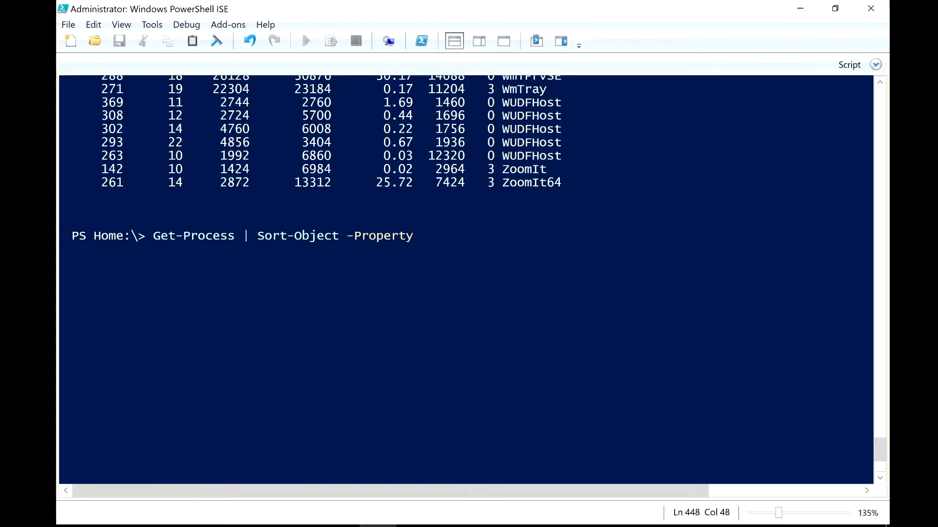
text(PM)
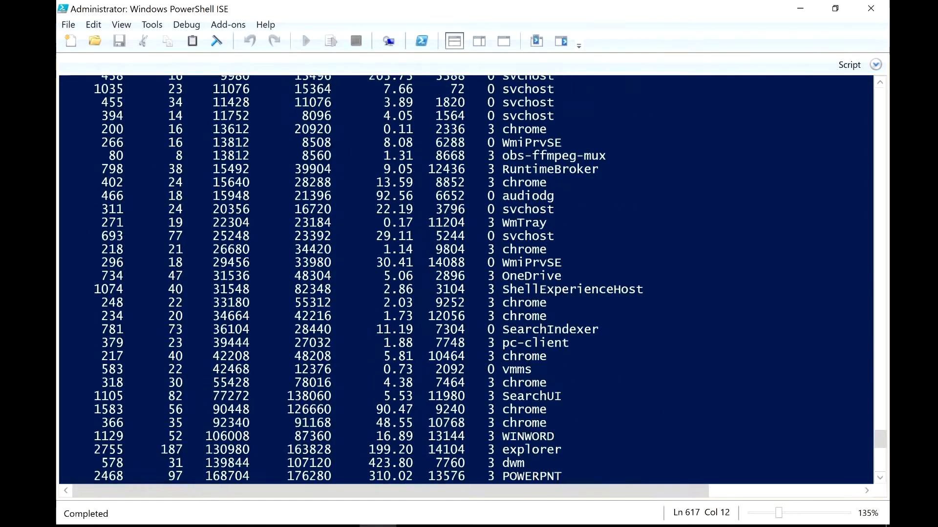
scroll(up, 3)
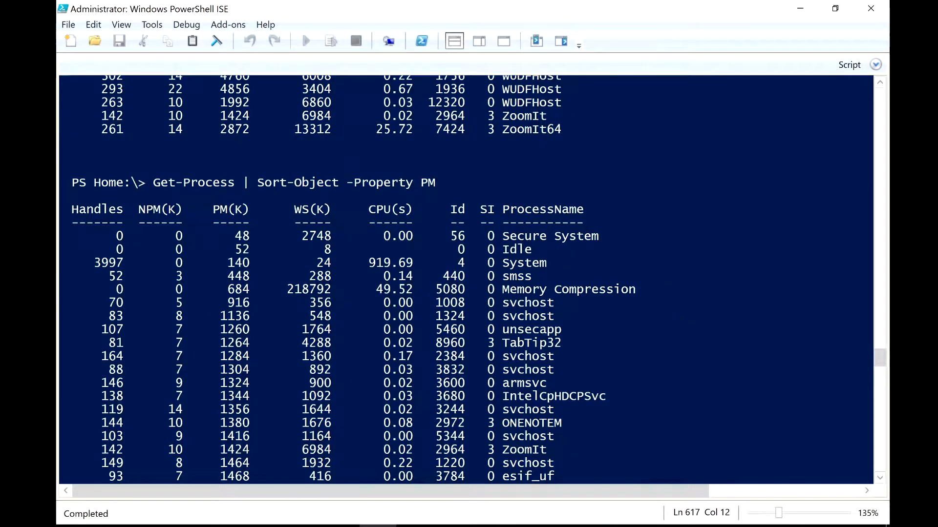
scroll(down, 3)
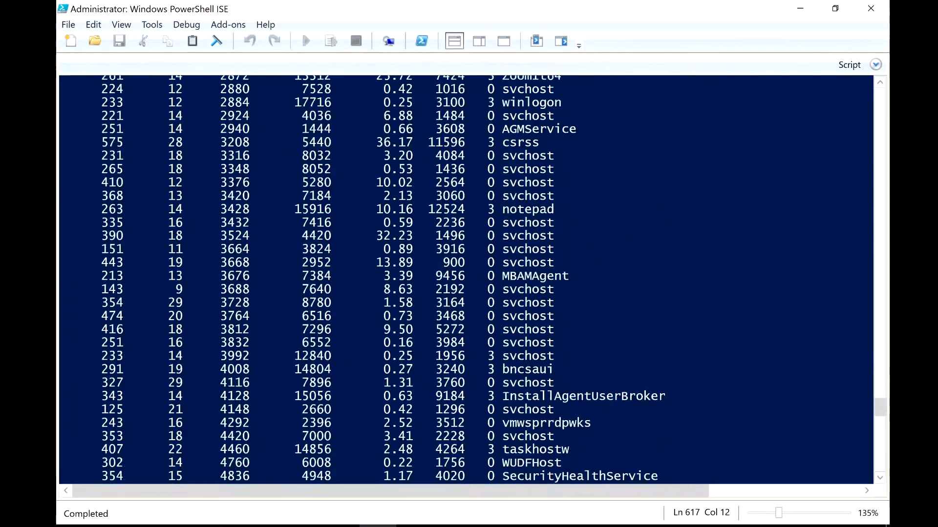
scroll(down, 3)
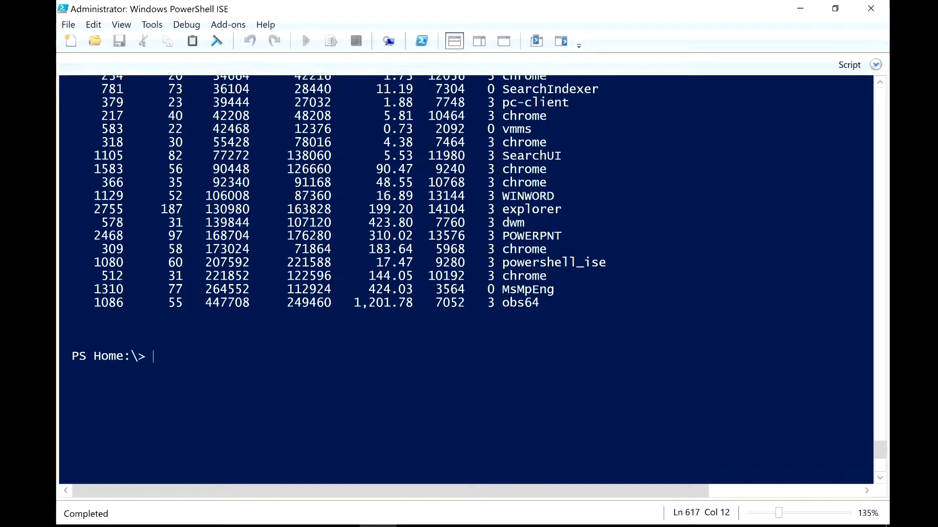
Run the PM sort with -Descending to list largest paged memory first, then clear with cls
text(Get-Process | Sort-Object -Property PM)
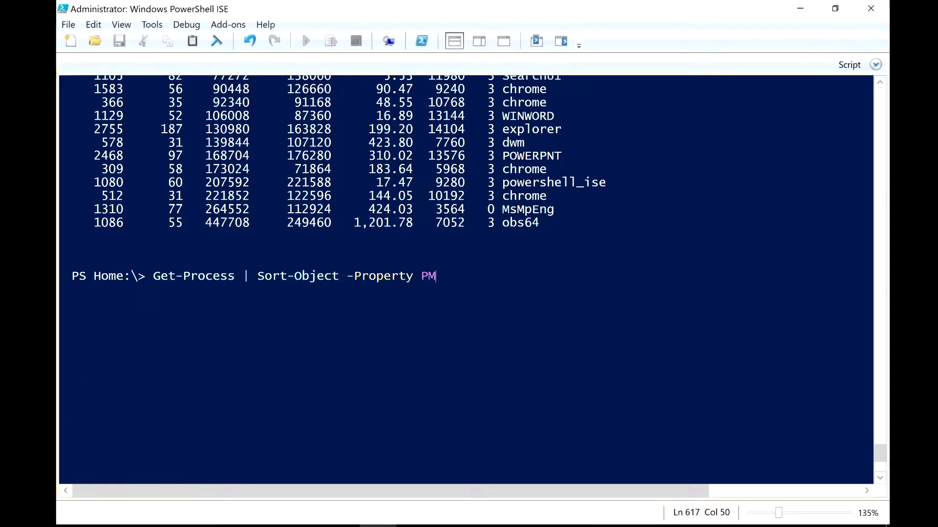
text(-Descending)
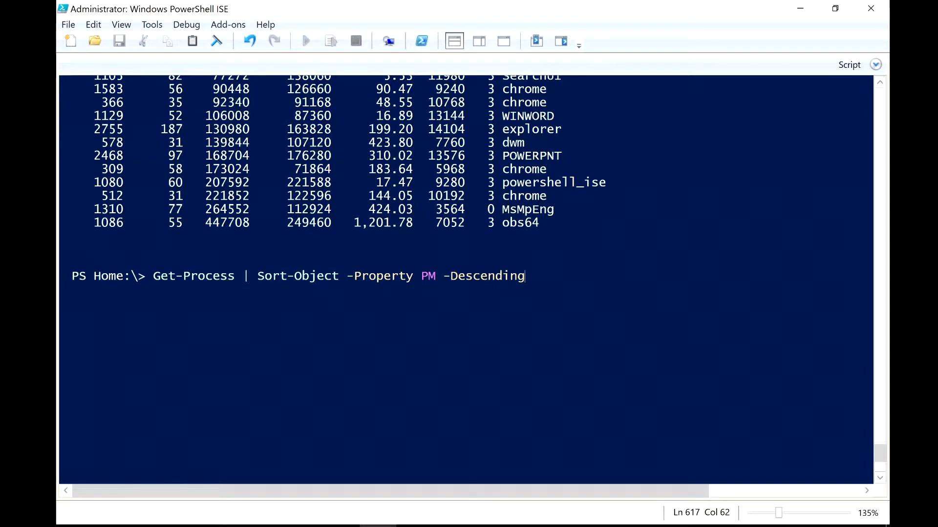
key(Return)
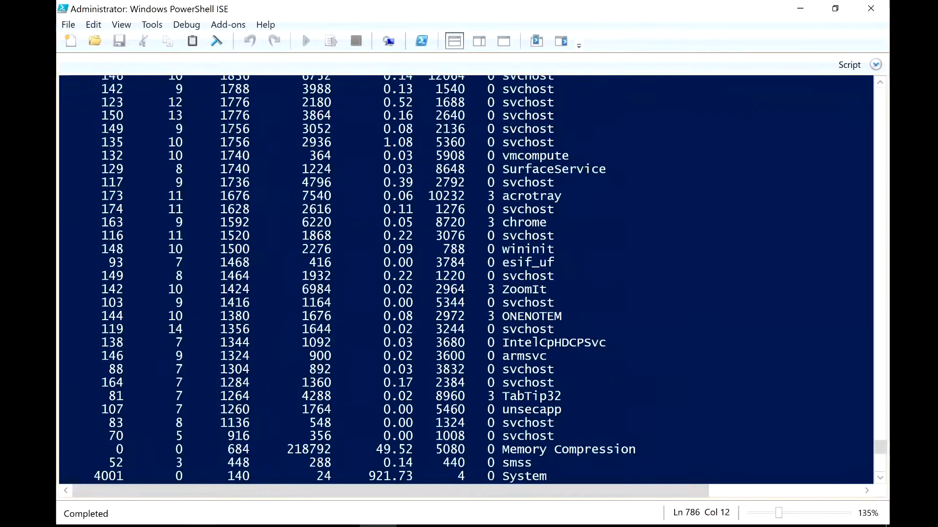
scroll(up, 3)
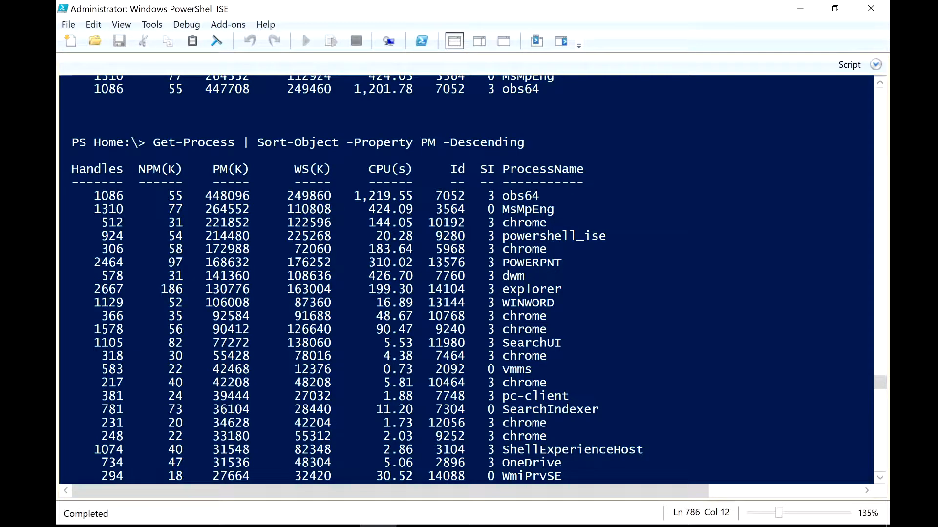
scroll(down, 3)
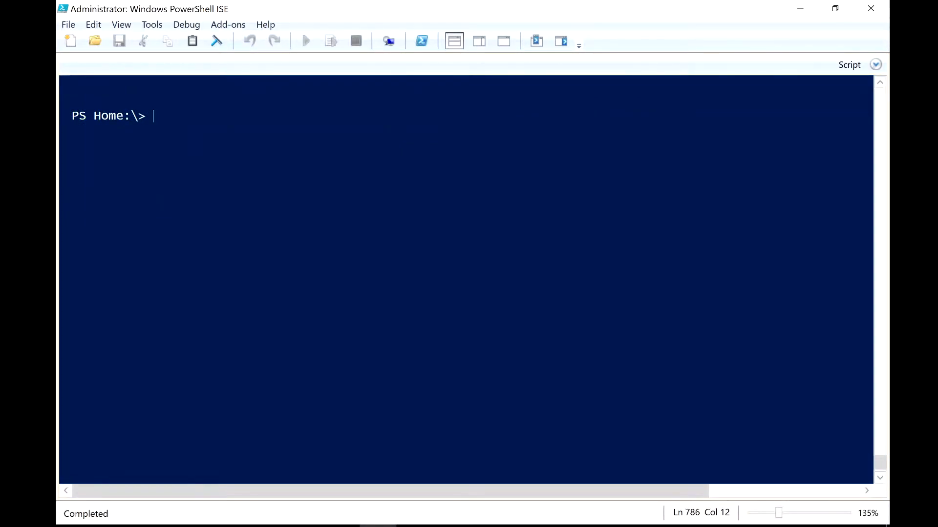
Run Get-Service to list every service with status and display name, then recall the command
text(get-s)
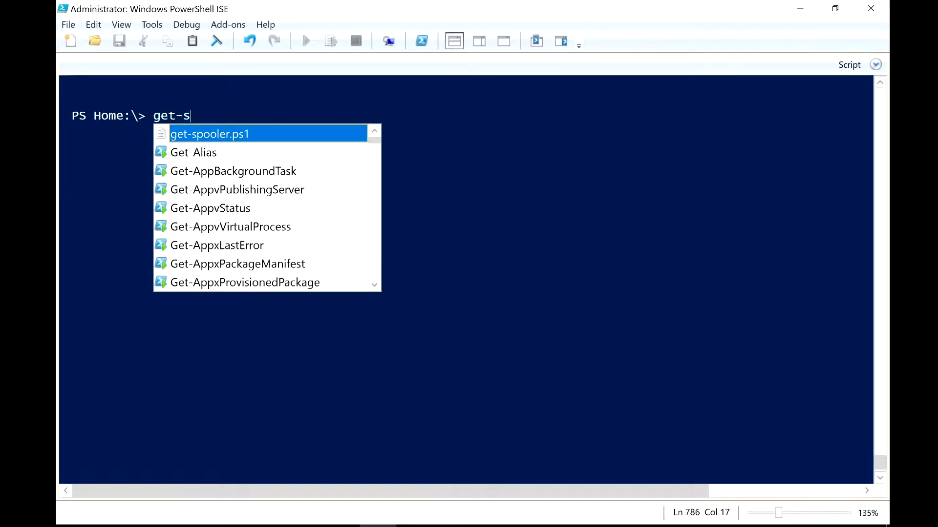
text(ervice)
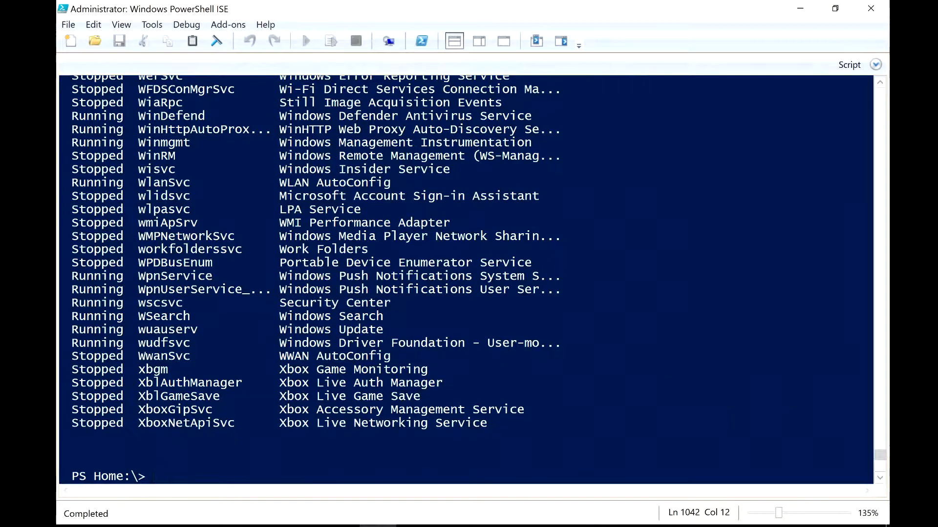
scroll(up, 3)
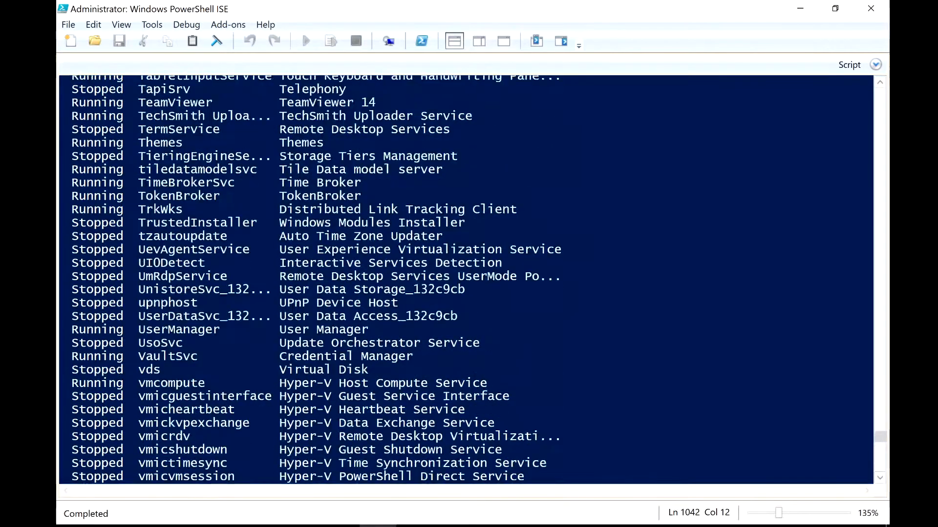
scroll(up, 3)
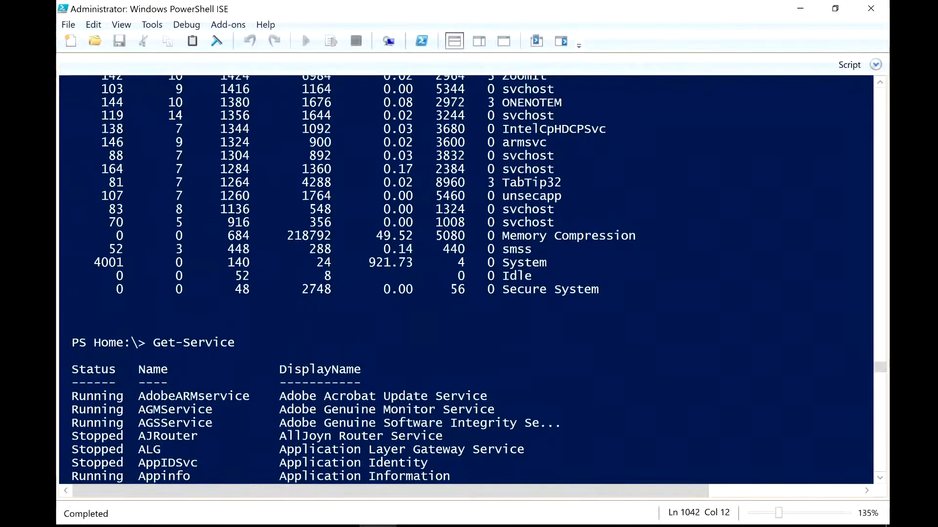
scroll(down, 3)
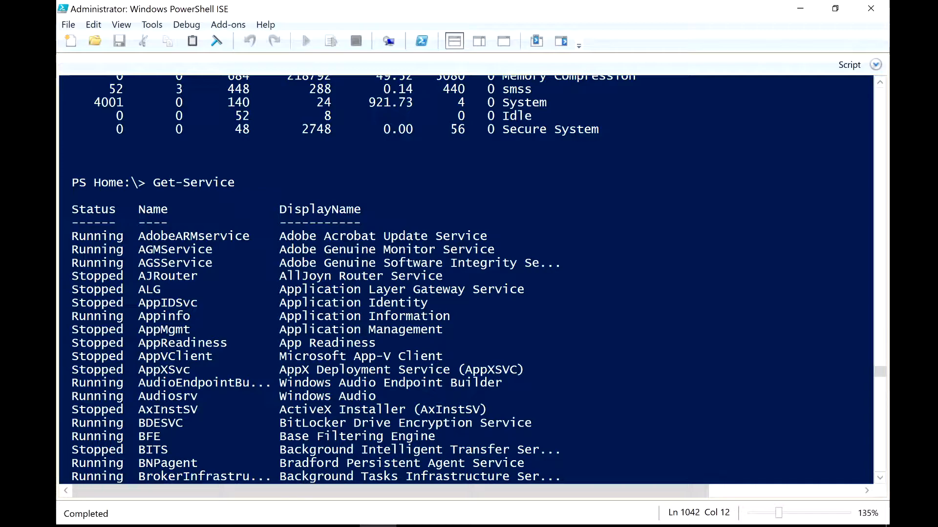
scroll(down, 3)
text(Get-Service)
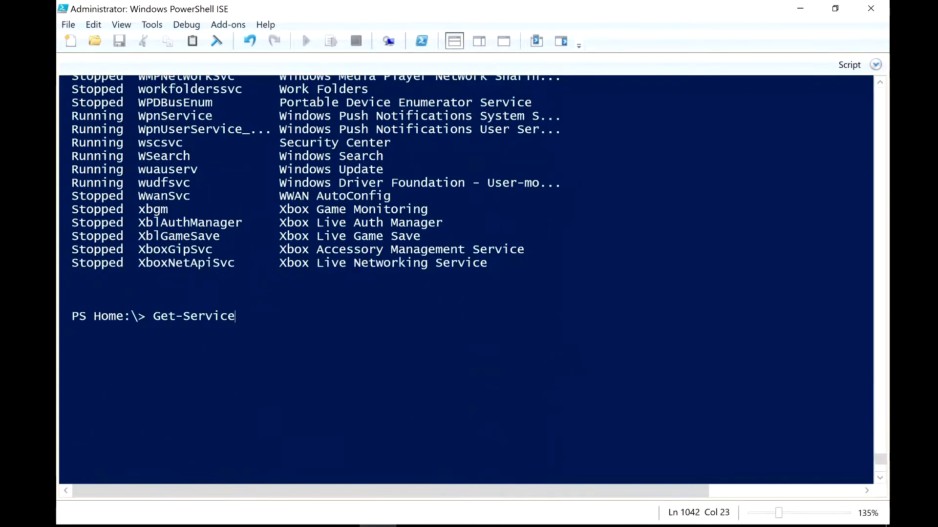
Run Get-Service | Sort-Object -Property Status so stopped services list before running ones
text(| s)
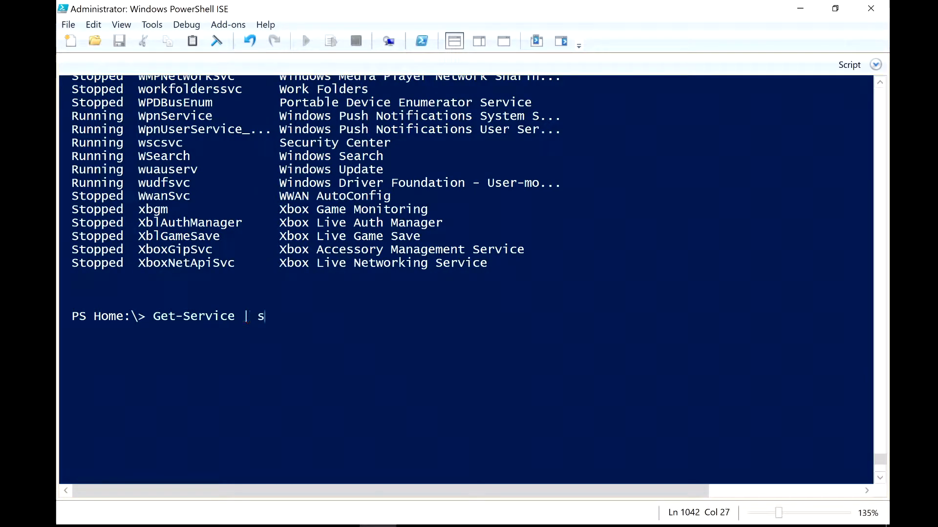
text(ort-Object -Property)
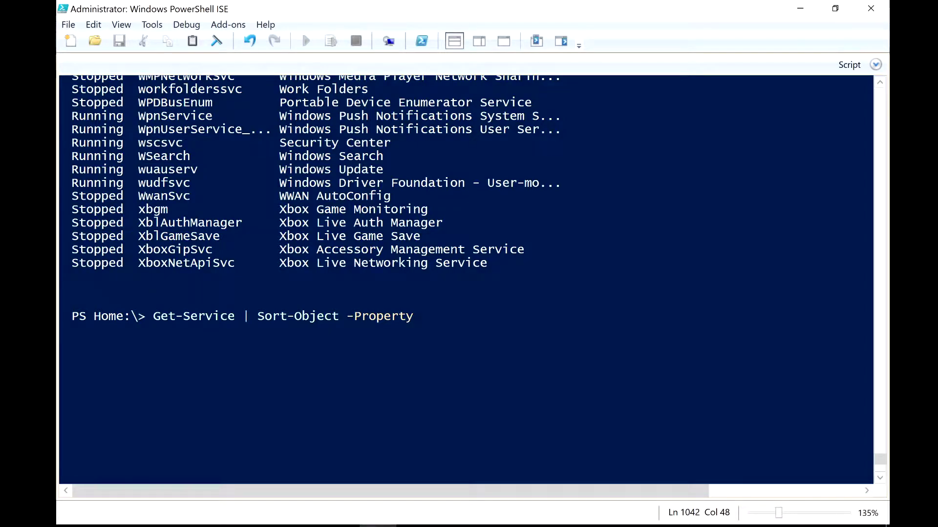
text(Status)
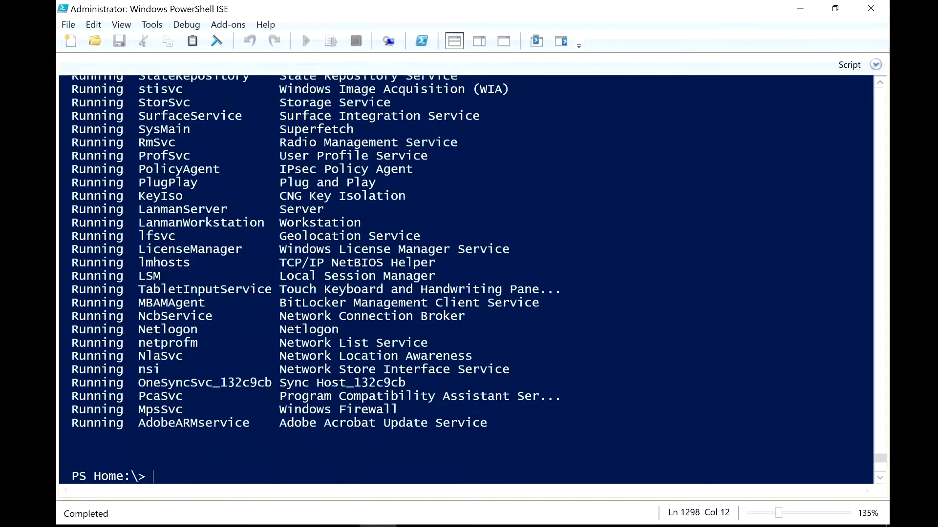
scroll(down, 3)
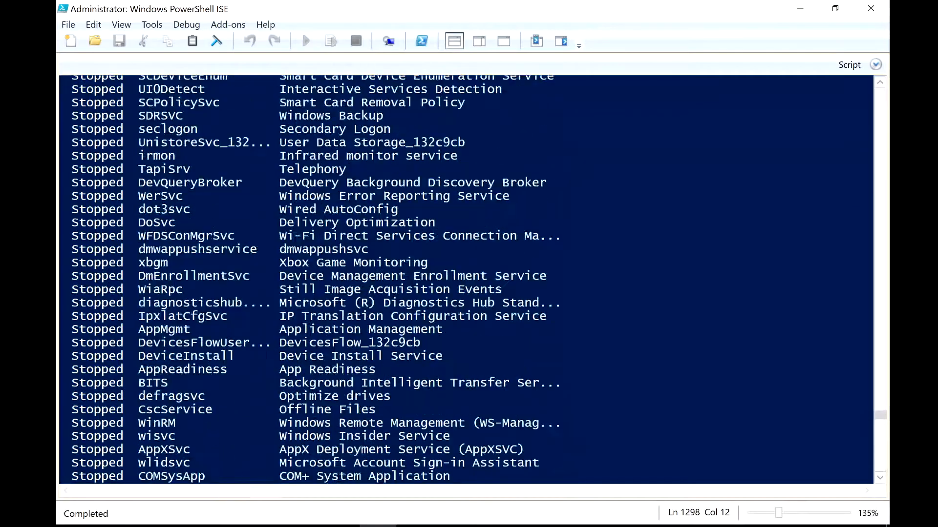
scroll(up, 3)
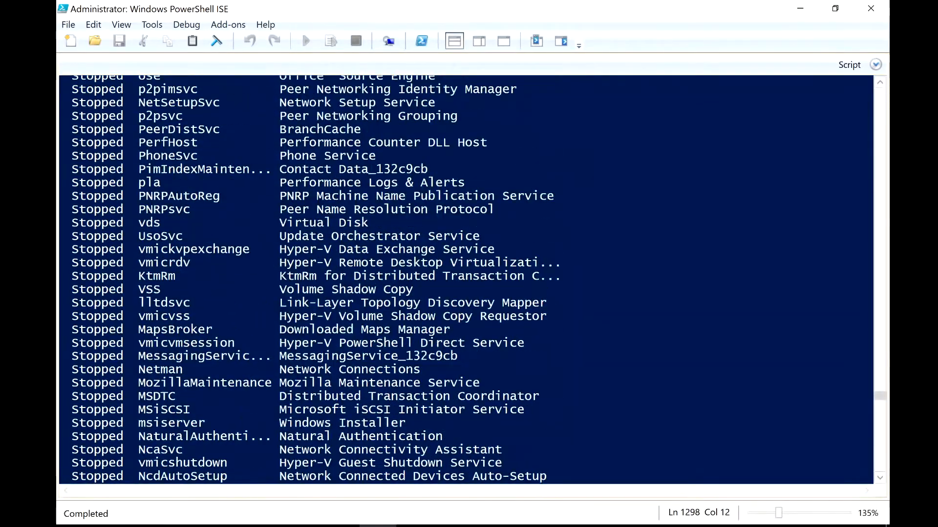
scroll(down, 3)
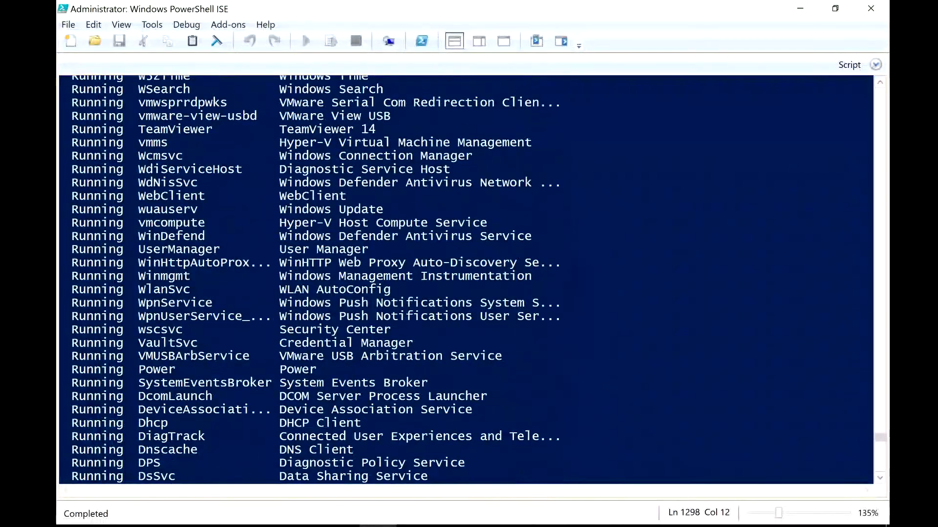
scroll(down, 3)
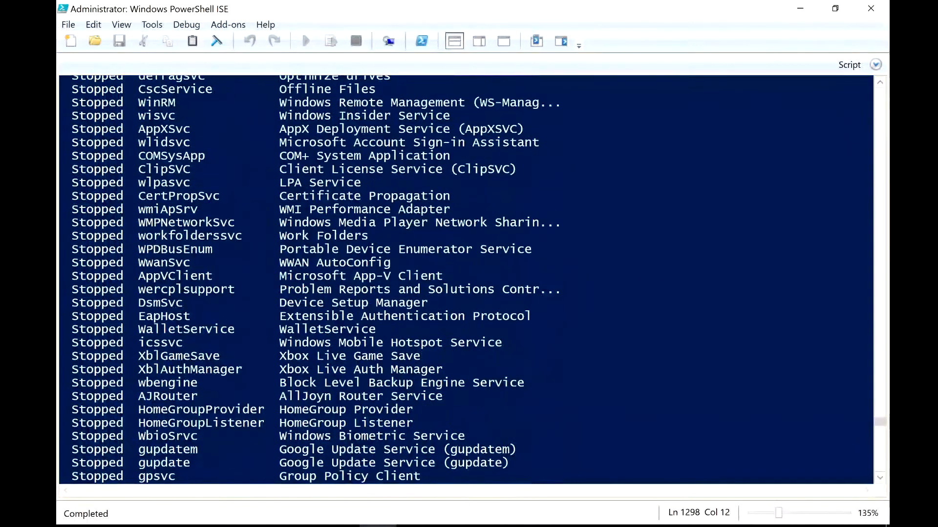
scroll(up, 3)
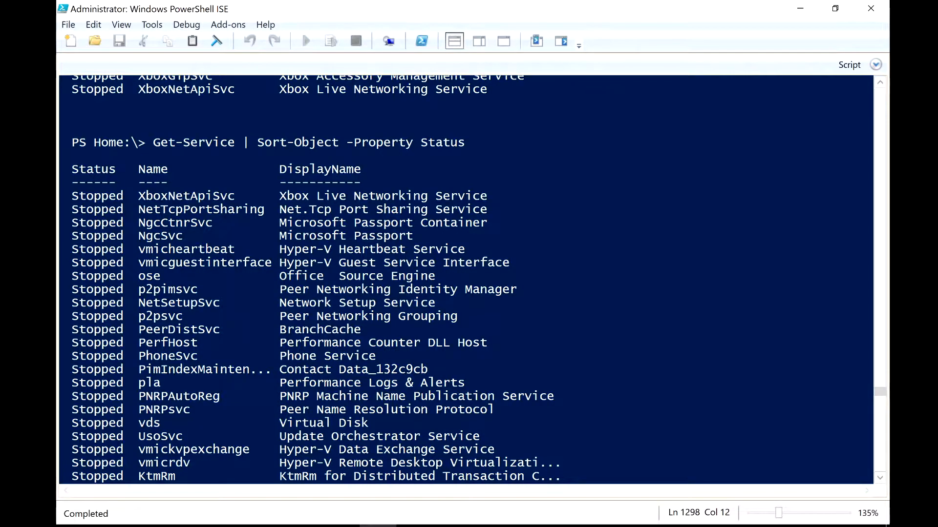
scroll(down, 3)
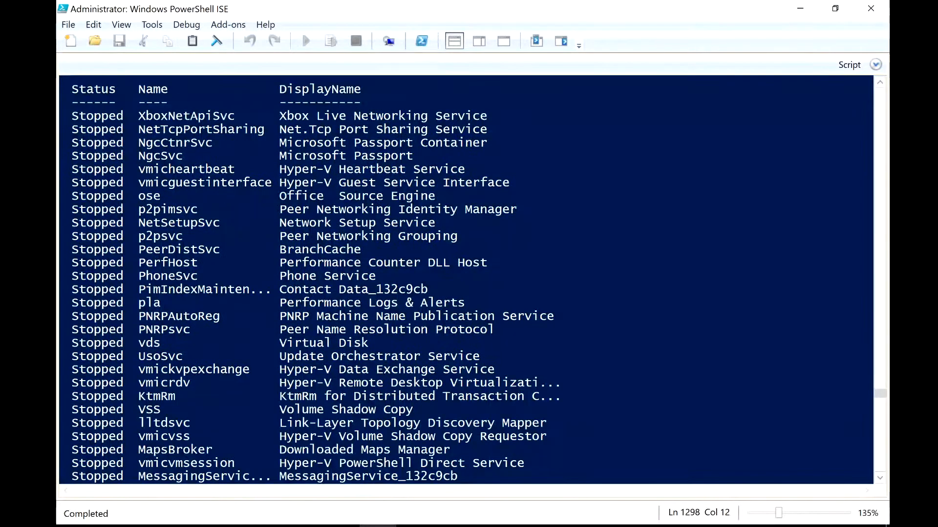
scroll(up, 3)
text(Get-Service | Sort-Object -Property Status)
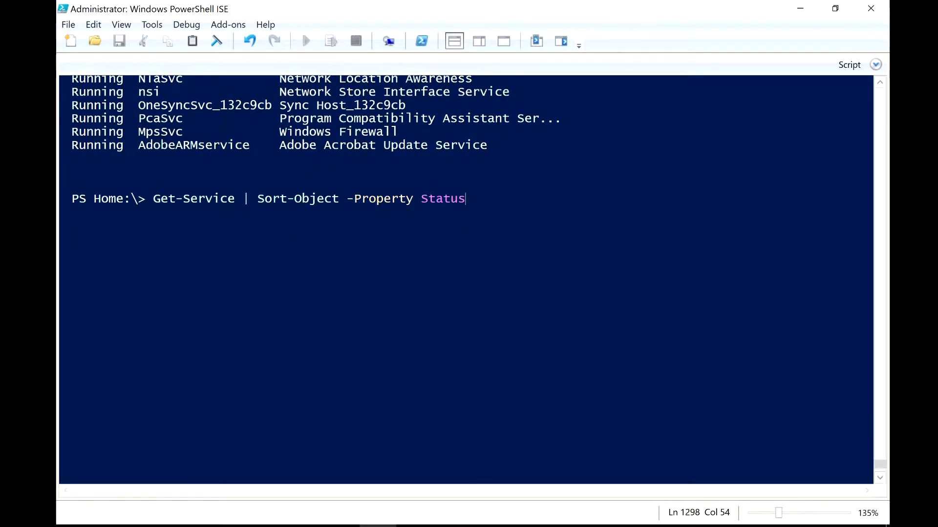
Run Get-Service | Sort-Object -Property Status,Name to alphabetize services within each status group
text(,Name)
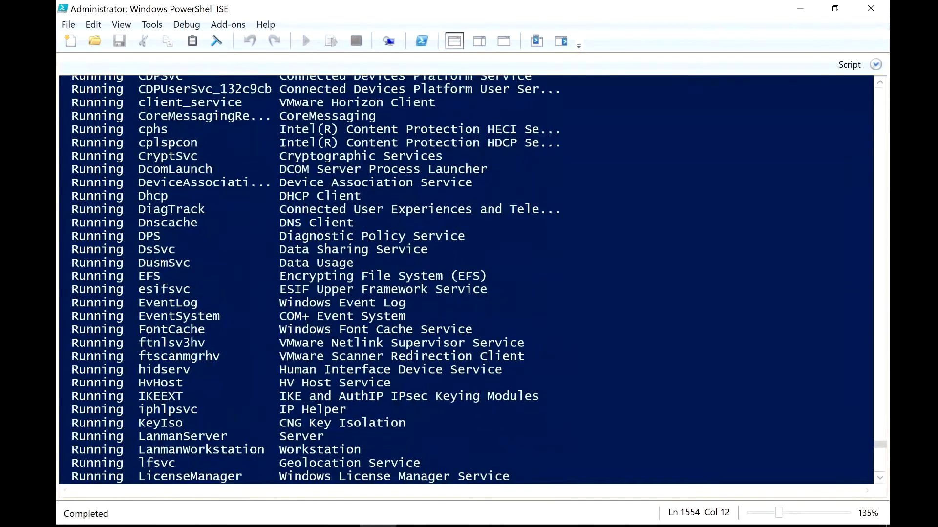
scroll(down, 3)
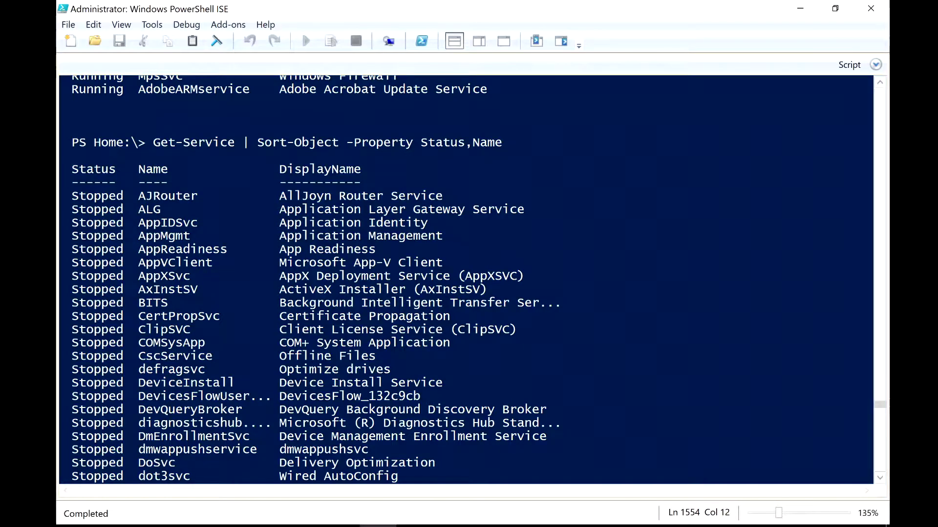
scroll(down, 3)
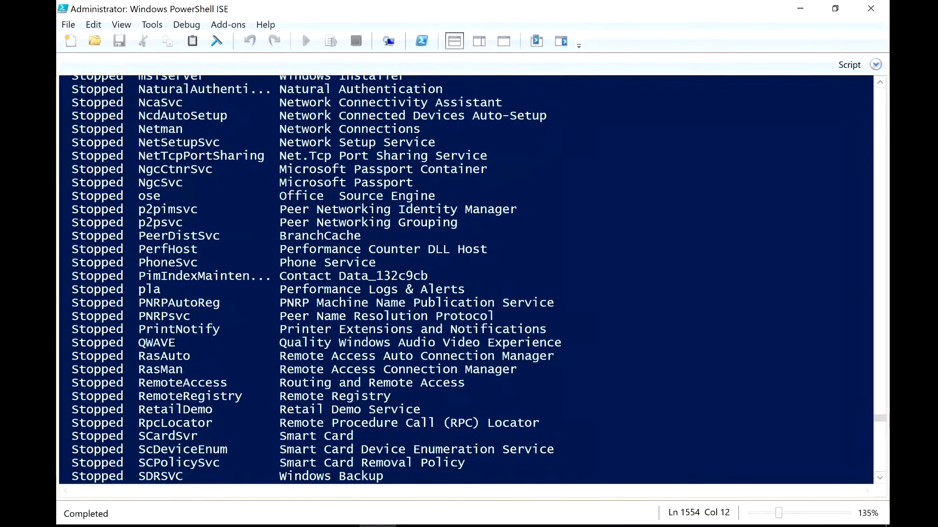
scroll(down, 3)
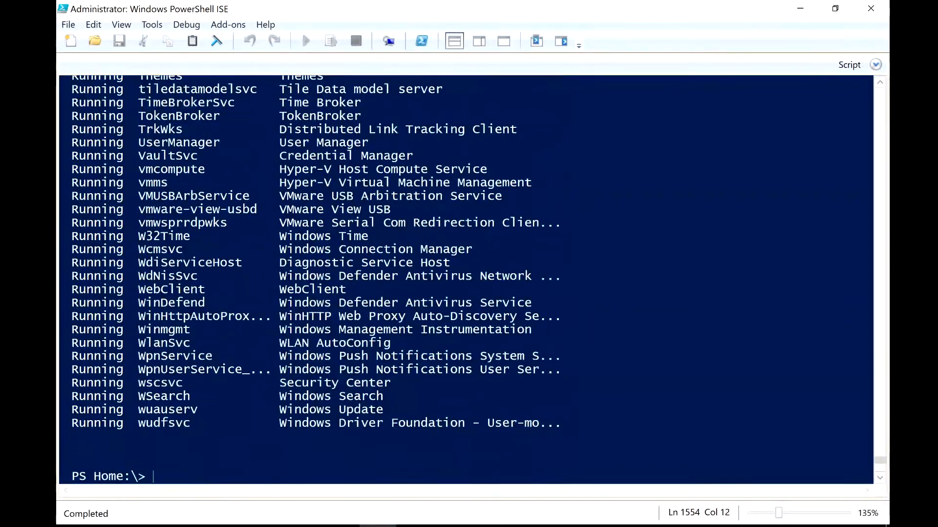
scroll(down, 3)
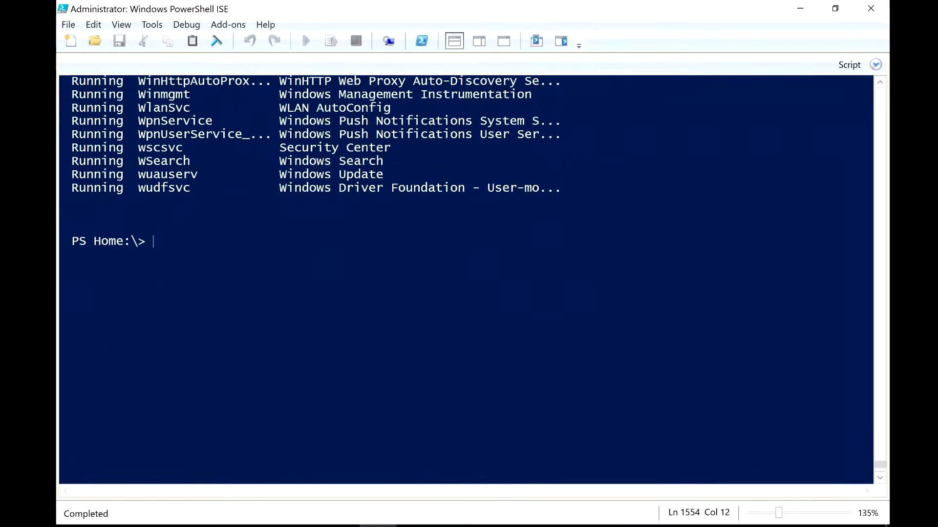
Compose Get-Process | Sort-Object -Property PM -Descending | Select-Object -First 10, choosing -First from IntelliSense
text(Get-Service | Sort-Object -Property Status,Name)
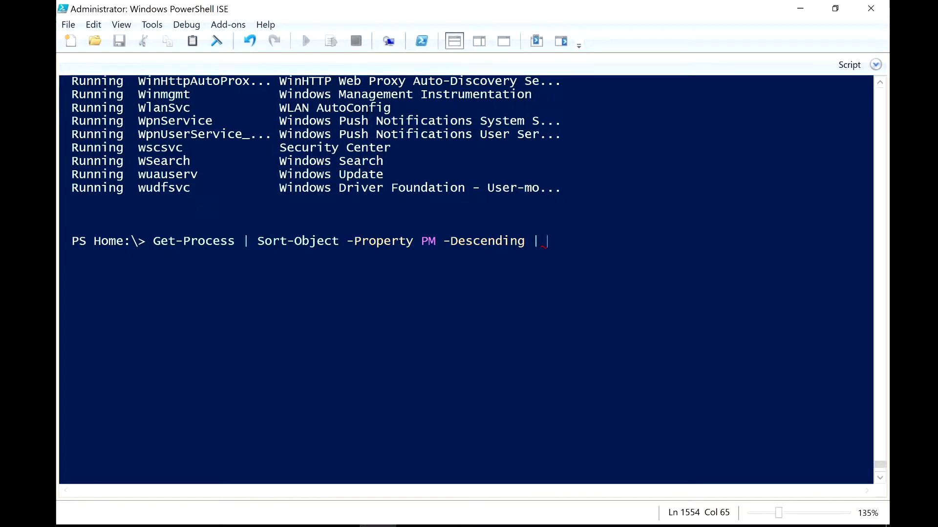
text(Select-NetVirtualizationNextHop)
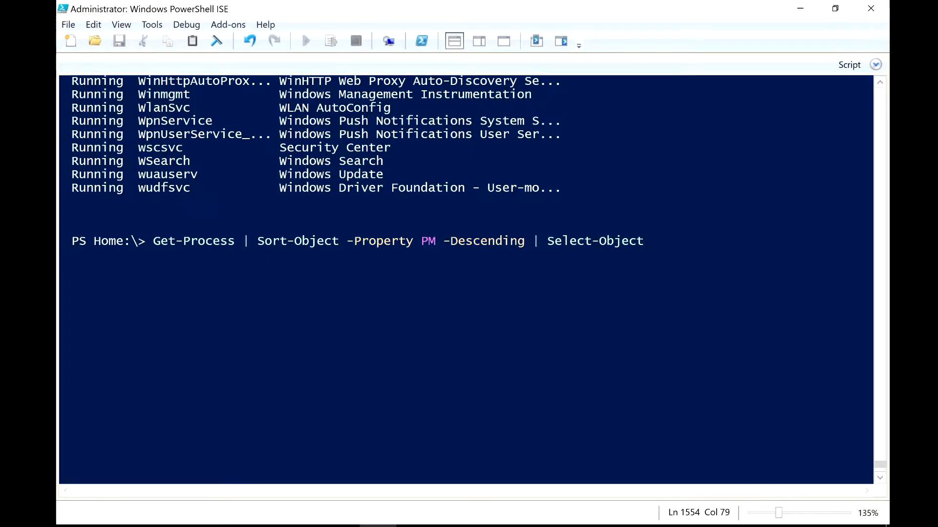
text(-)
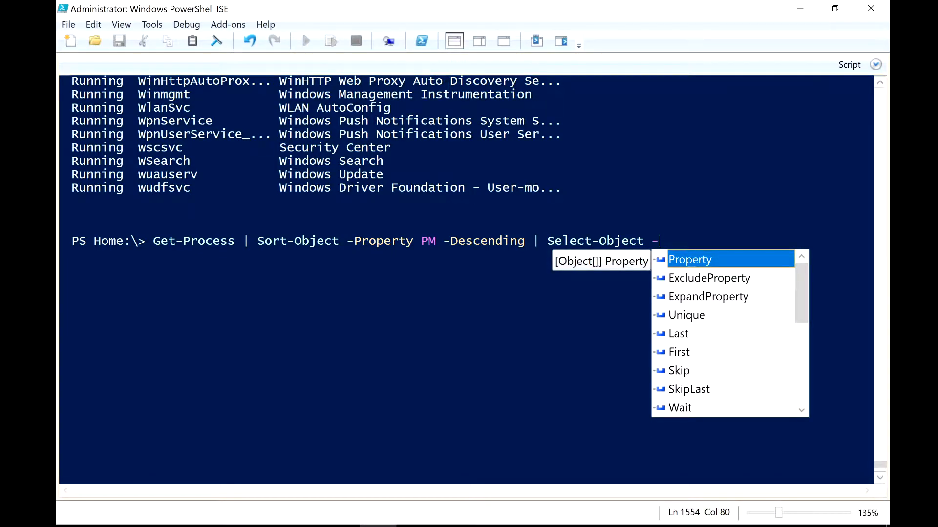
click(679, 353)
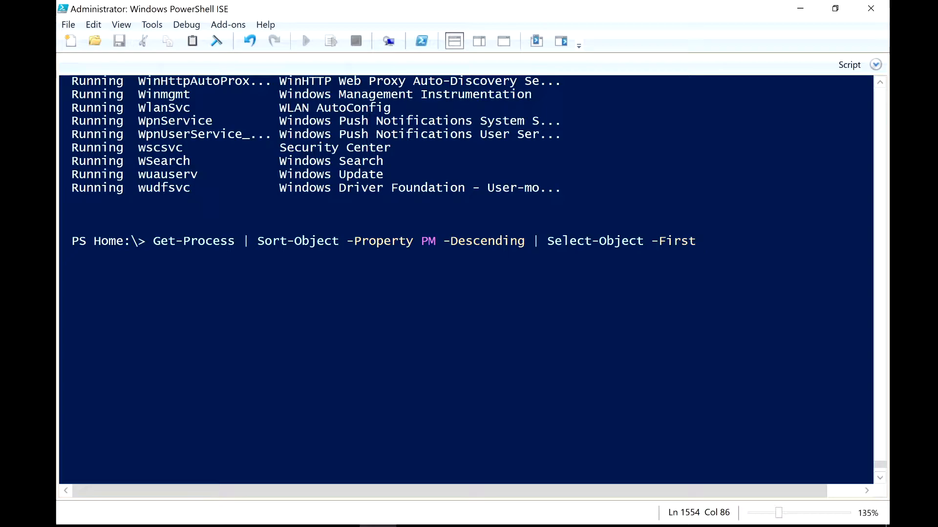
text(1)
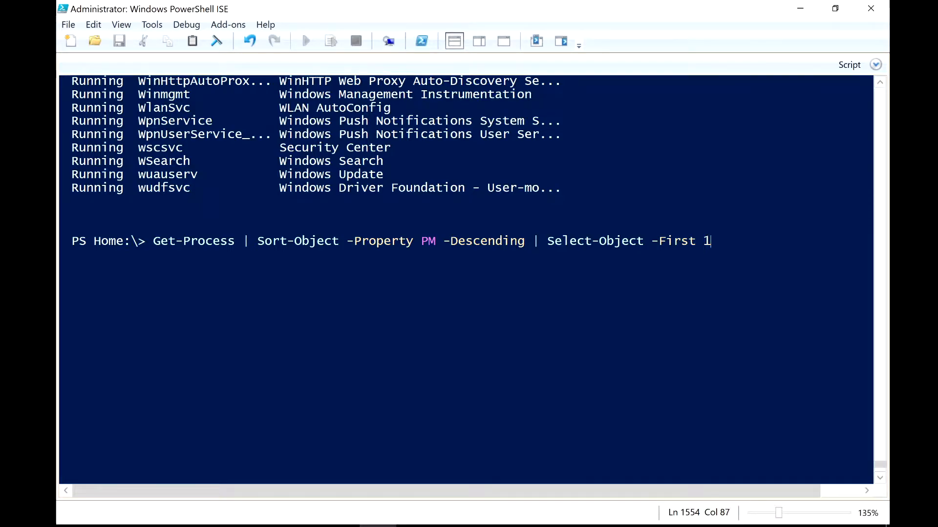
text(0)
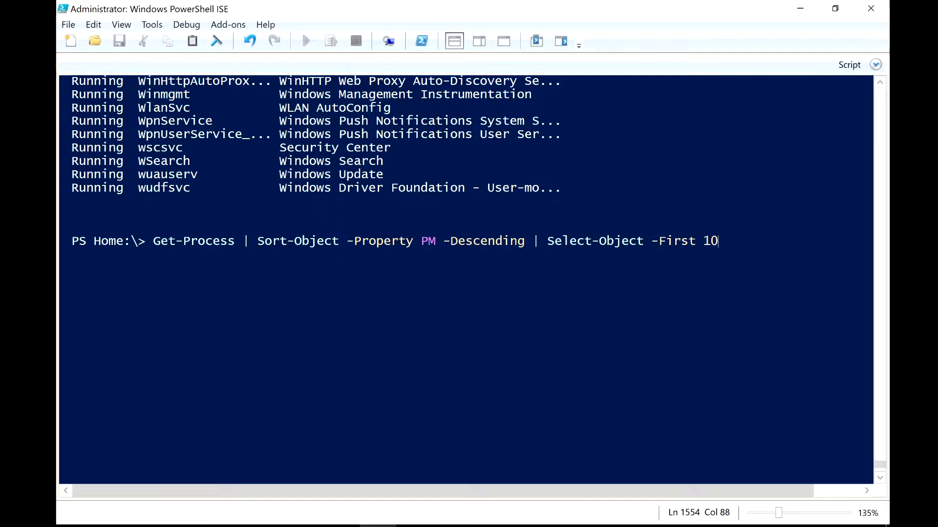
Run the top-10-by-PM command, then recall it and trim its end for editing
key(Return)
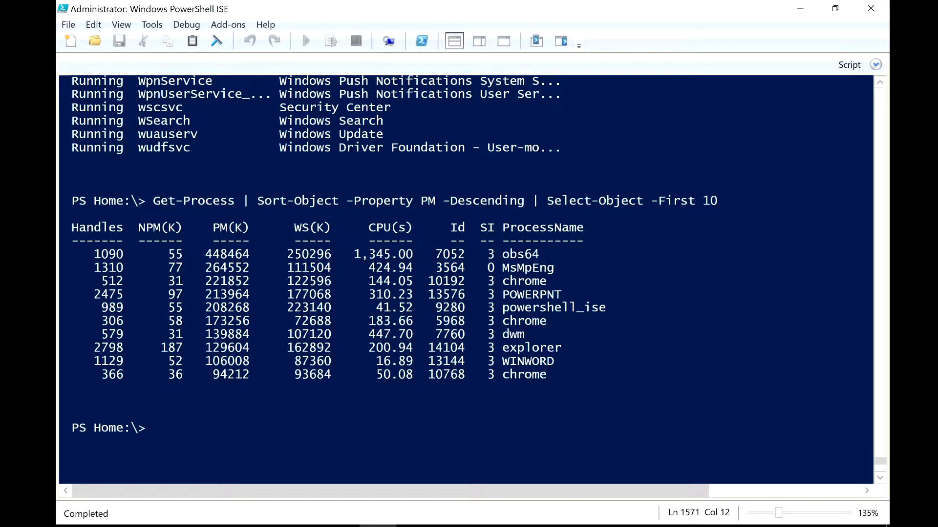
text(Get-Process | Sort-Object -Property PM -Descending | Select-Object -First 10)
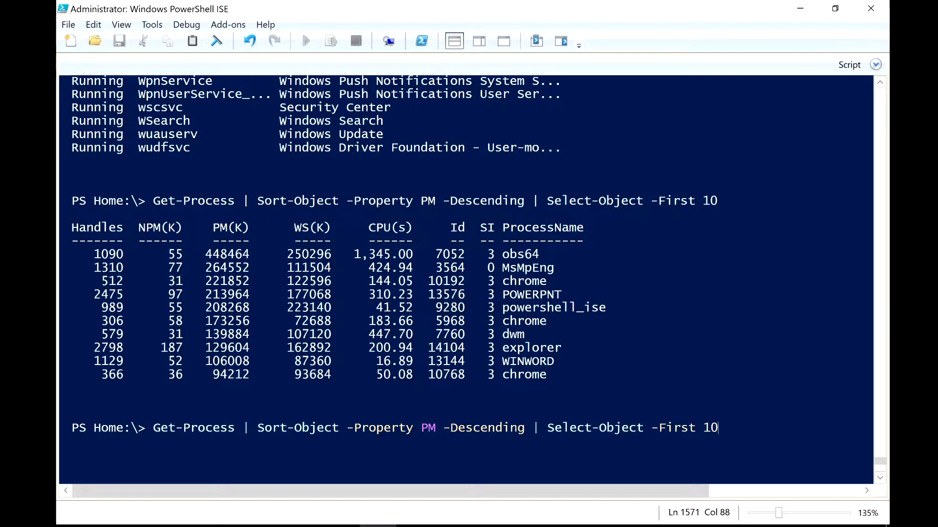
key(Backspace)
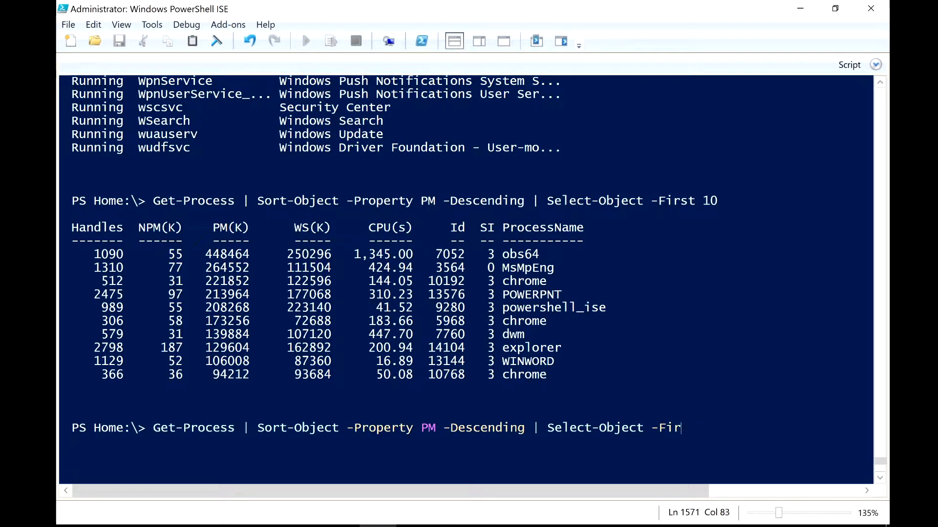
key(Backspace)
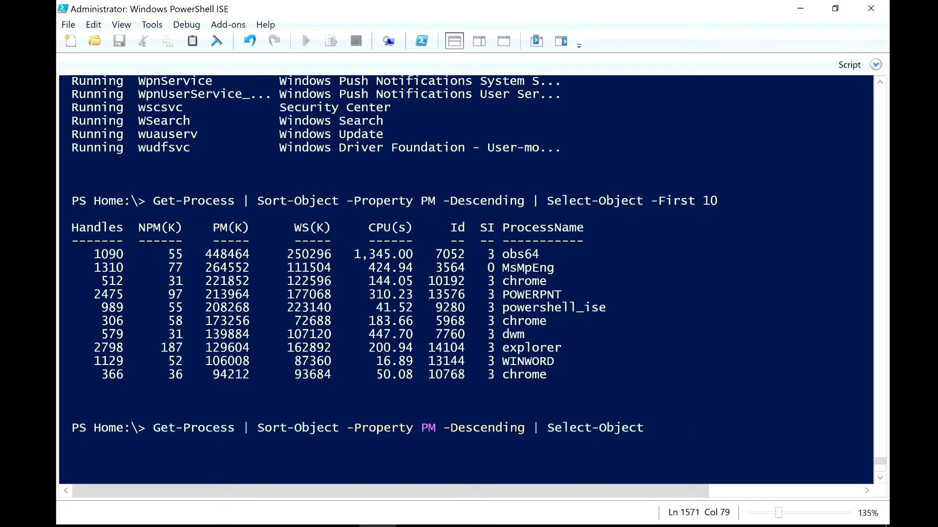
Extend Select-Object with -First 10 -Property ProcessName,PM to keep only those two columns
text(-First)
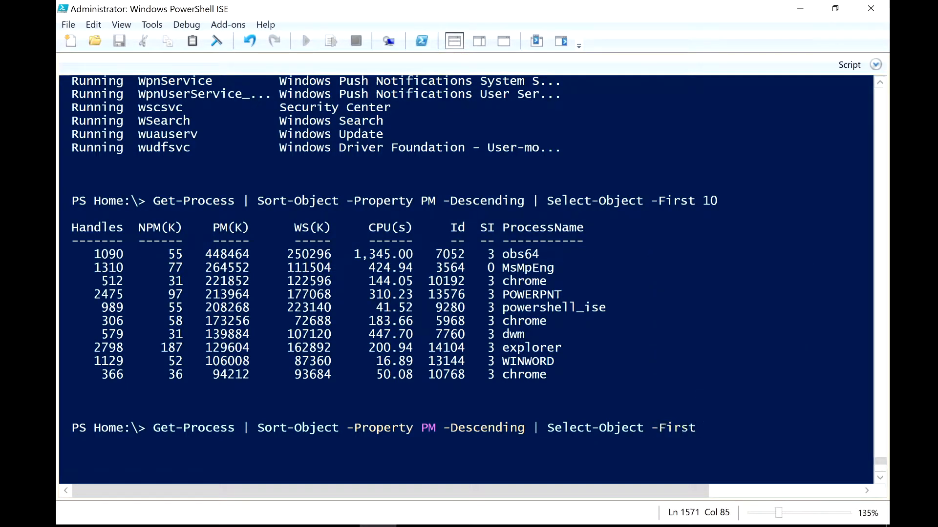
text(-Property)
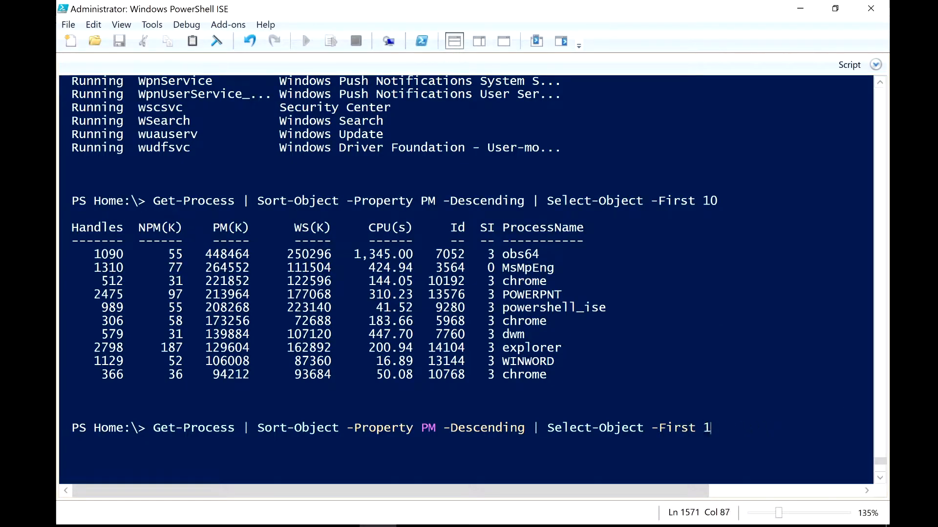
text(-p)
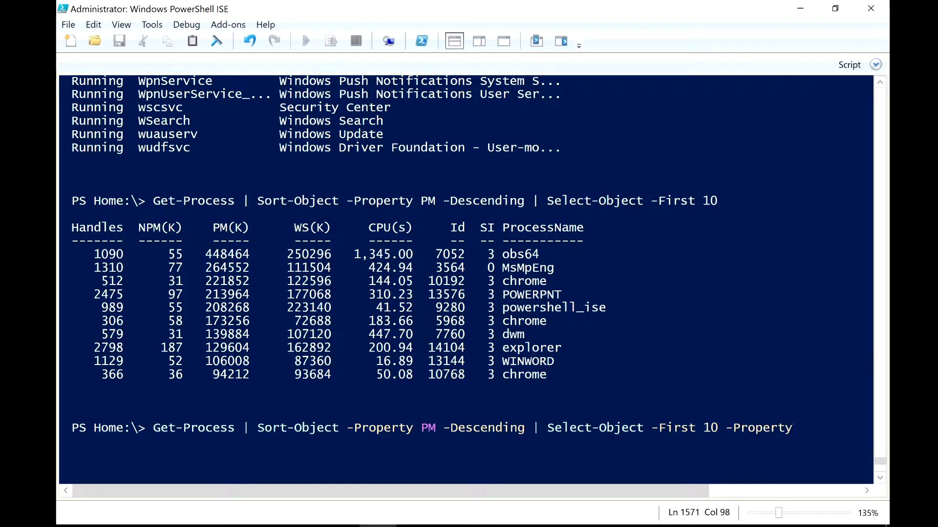
text(ProcessName)
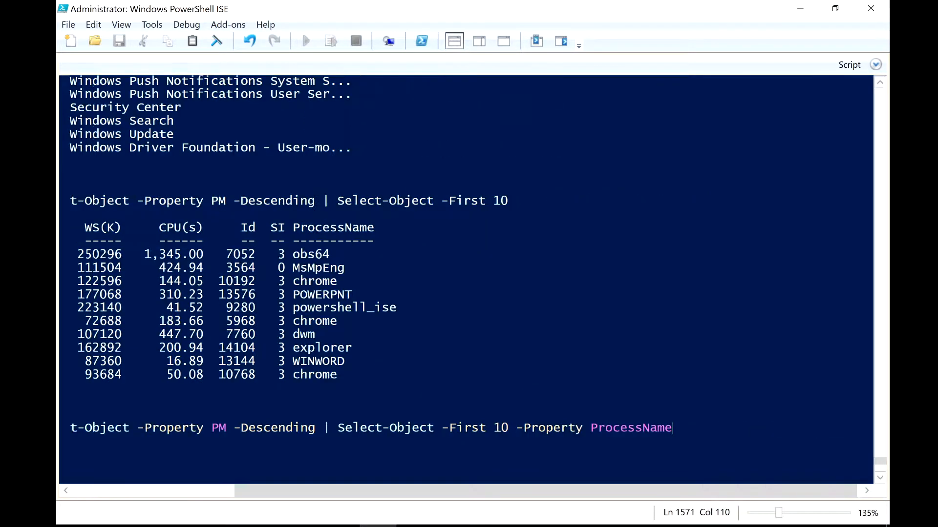
text(,)
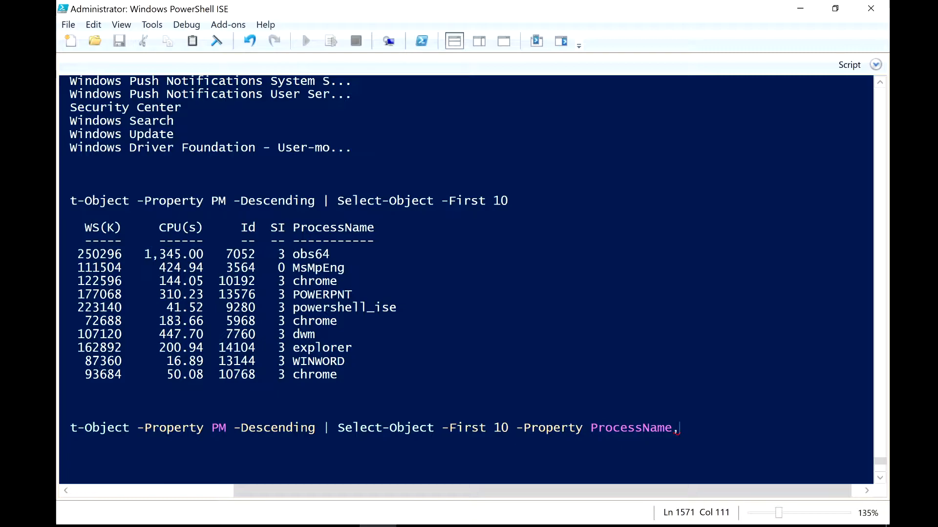
mouse_move(431, 495)
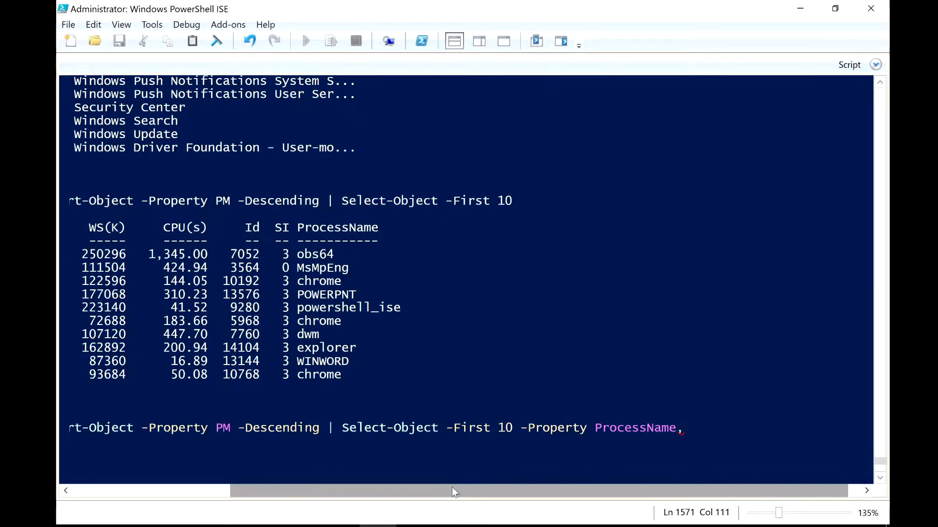
text(PM)
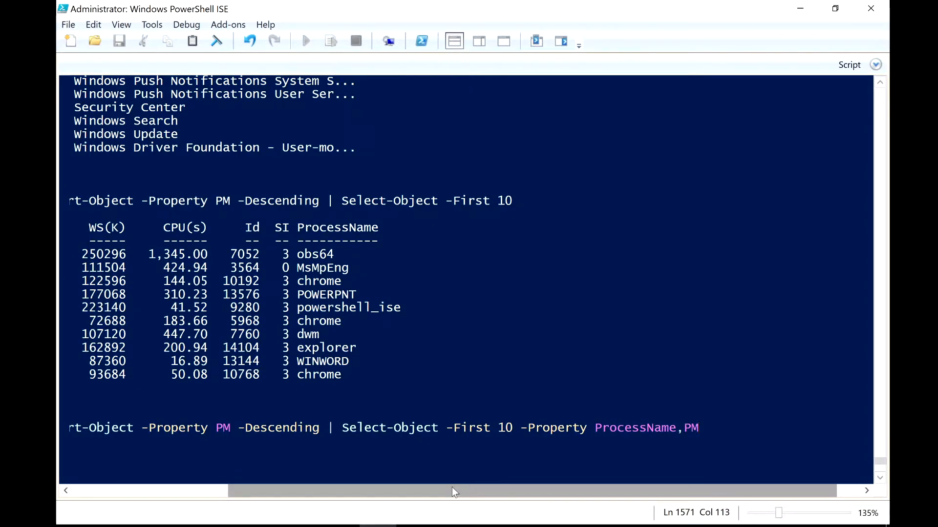
scroll(left, 3)
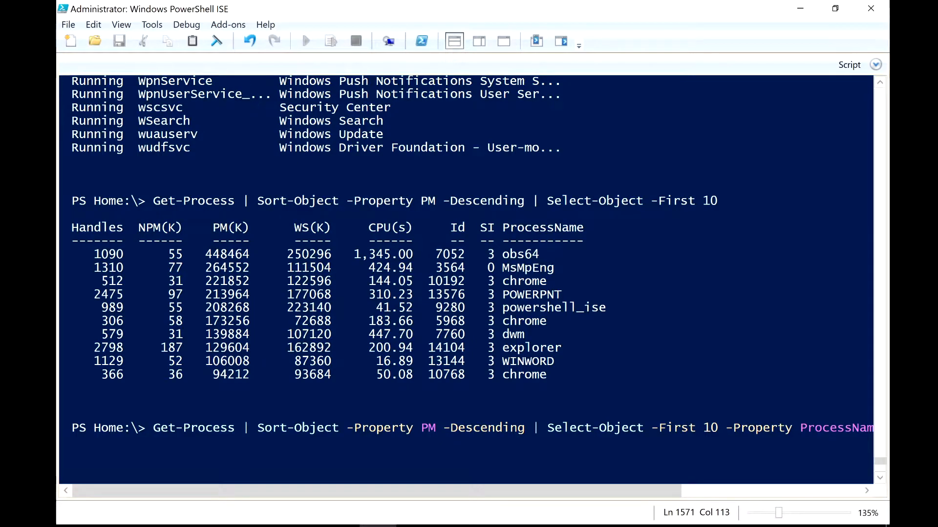
Run the Get-Process top-10 by PM command selecting ProcessName and PM, and review the output
key(Return)
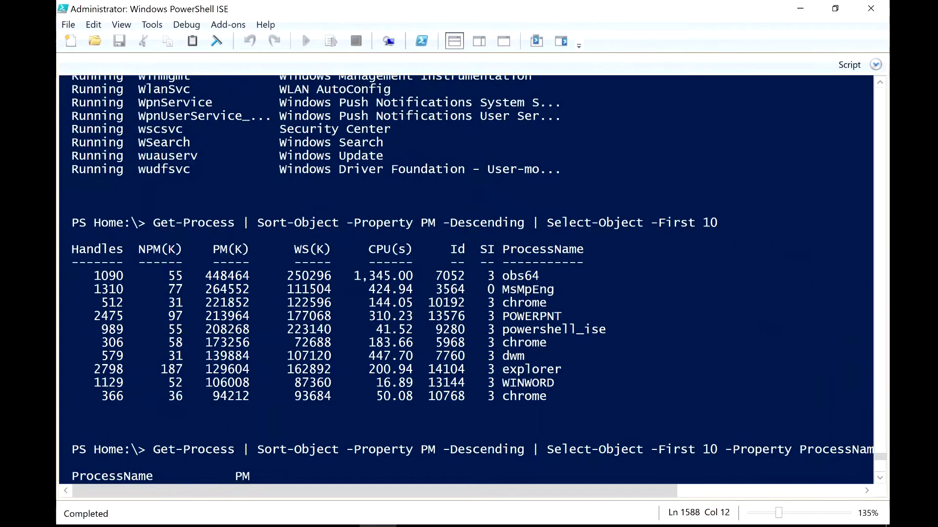
scroll(down, 3)
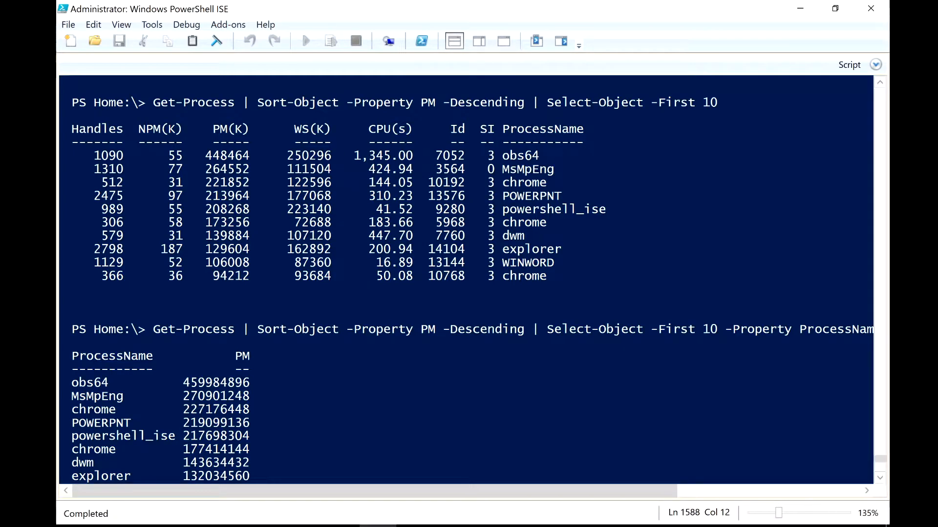
scroll(down, 3)
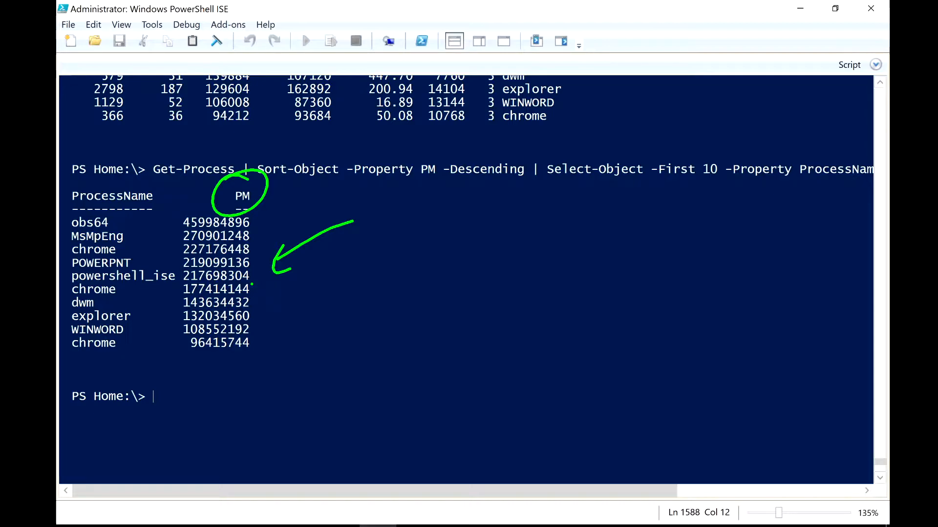
scroll(up, 3)
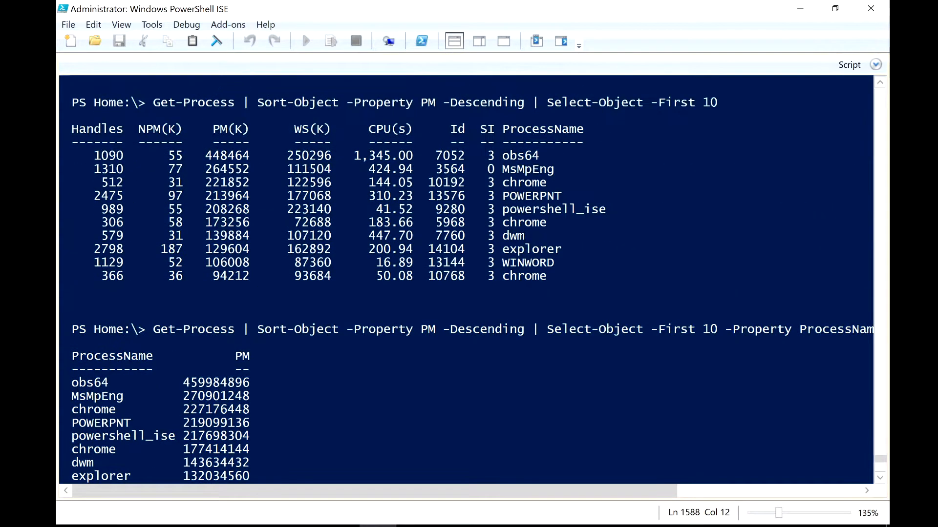
scroll(down, 3)
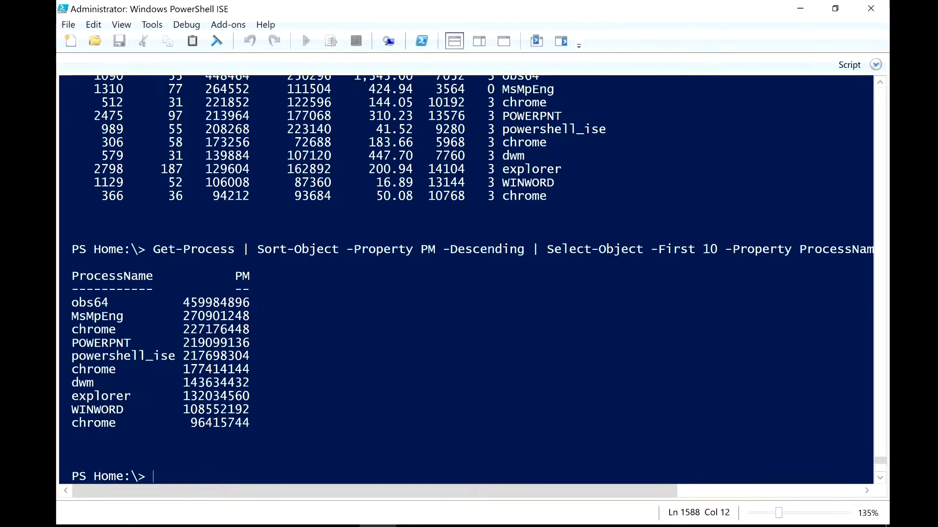
scroll(up, 3)
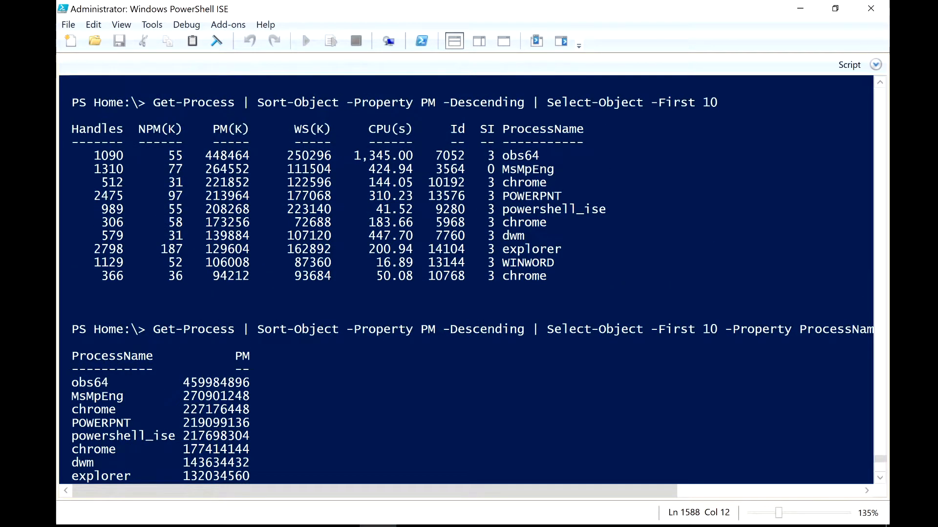
scroll(down, 3)
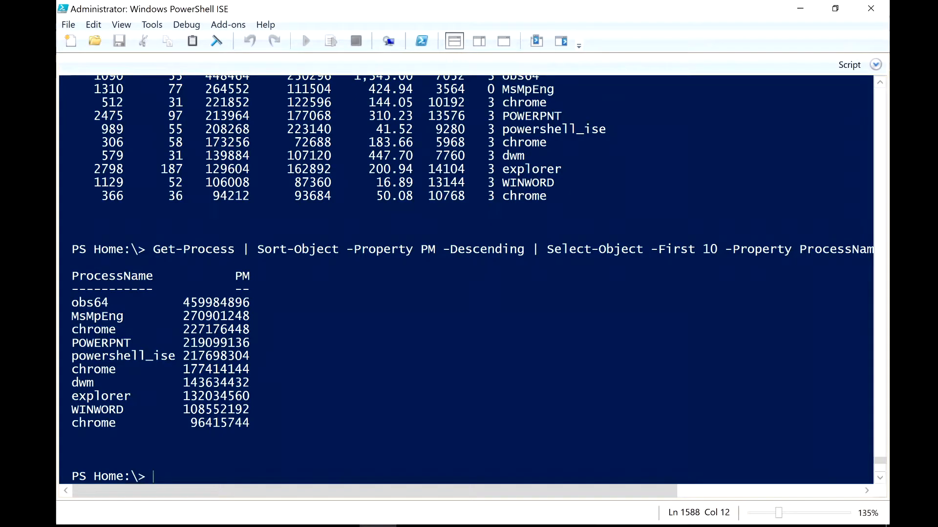
scroll(down, 3)
text(Get-Process)
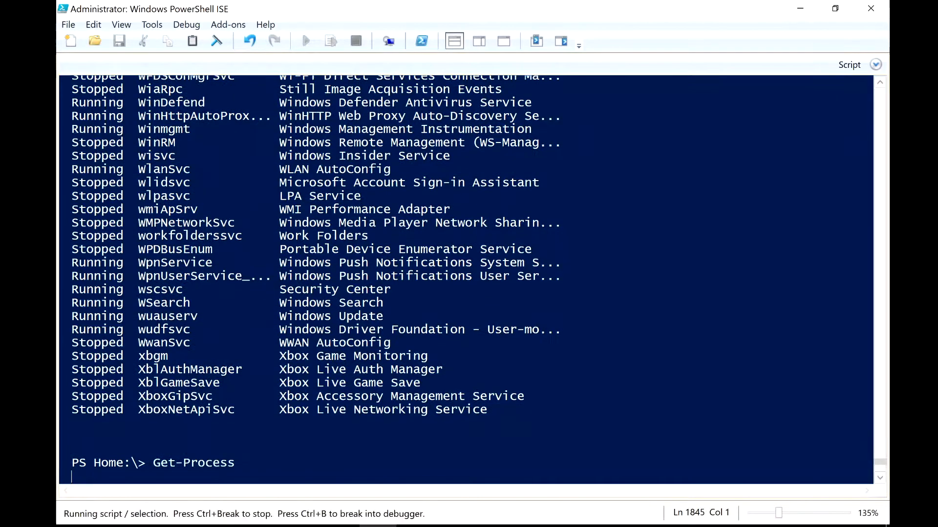
Run Get-Process and review the full process table with handles, memory, CPU and Id
key(Return)
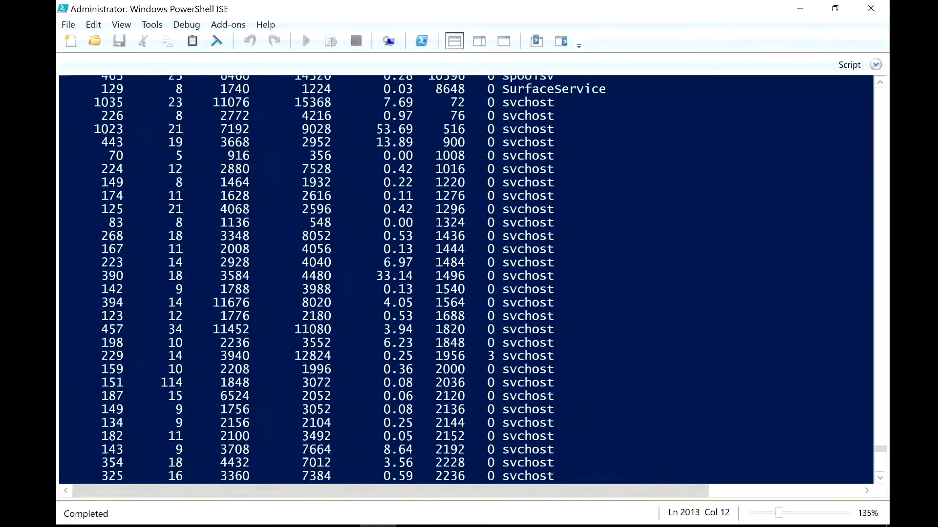
scroll(up, 3)
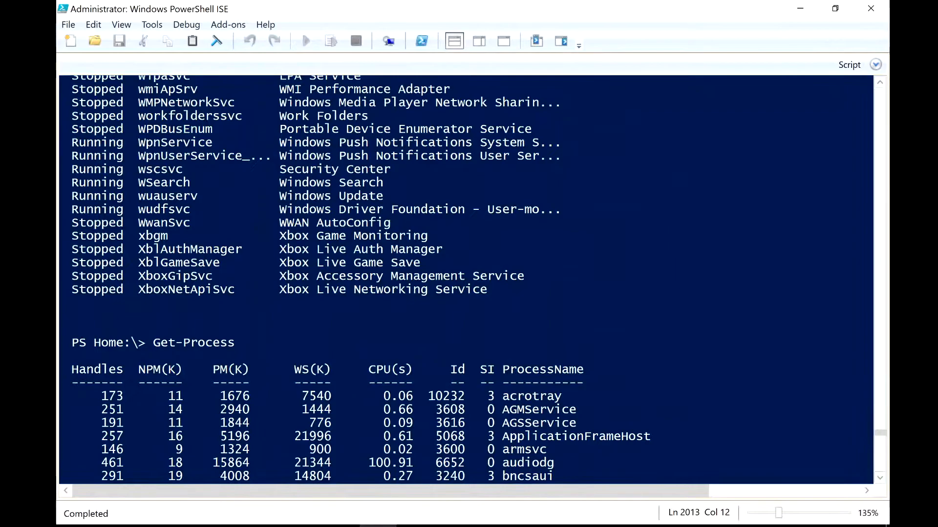
scroll(down, 3)
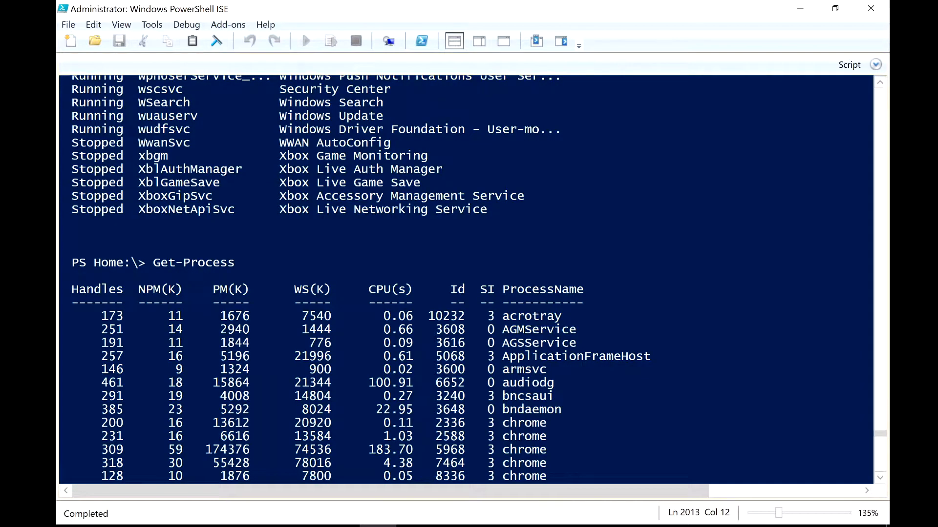
scroll(down, 3)
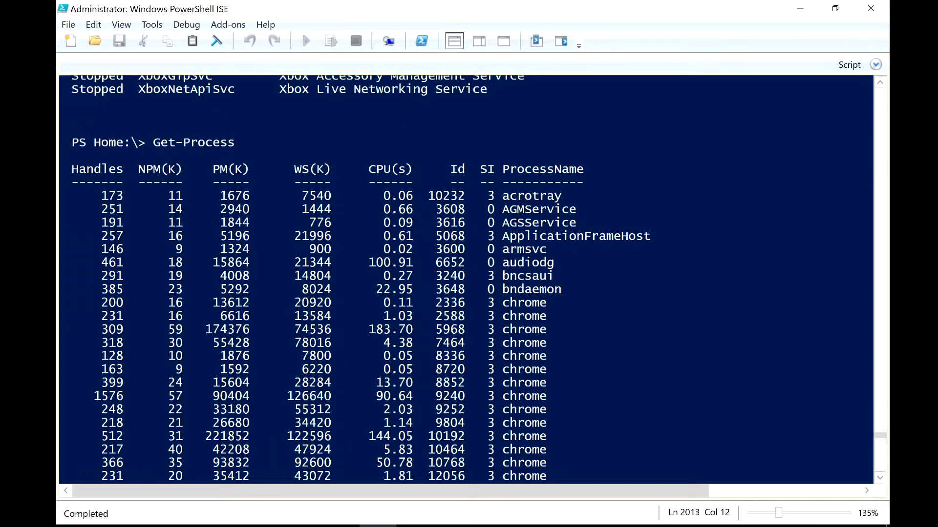
scroll(down, 3)
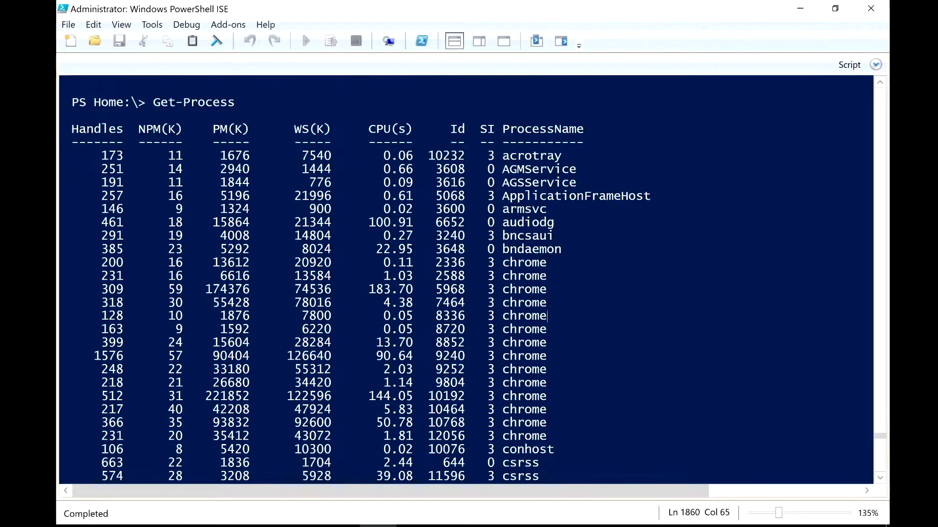
Run Get-Process sorted by PM descending, selecting the first 10 with ProcessName, PM, WS and Id
text(get-)
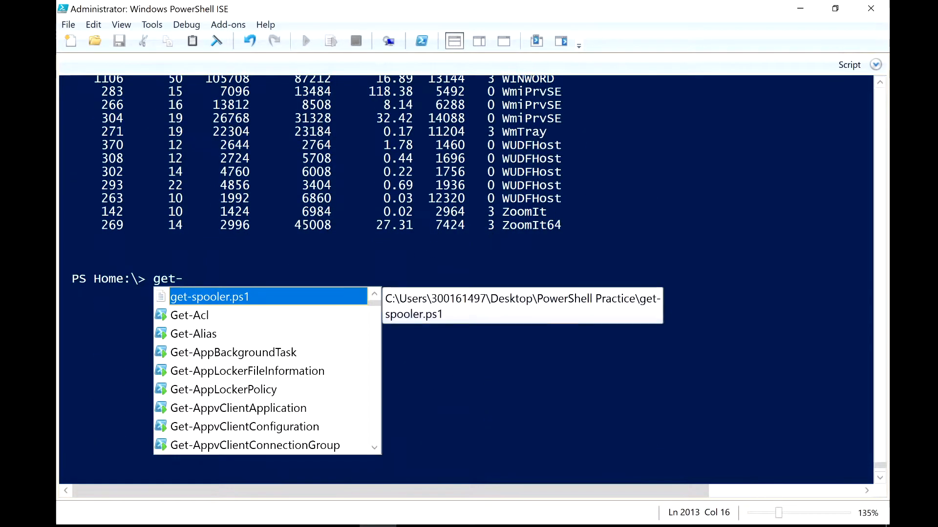
text(p)
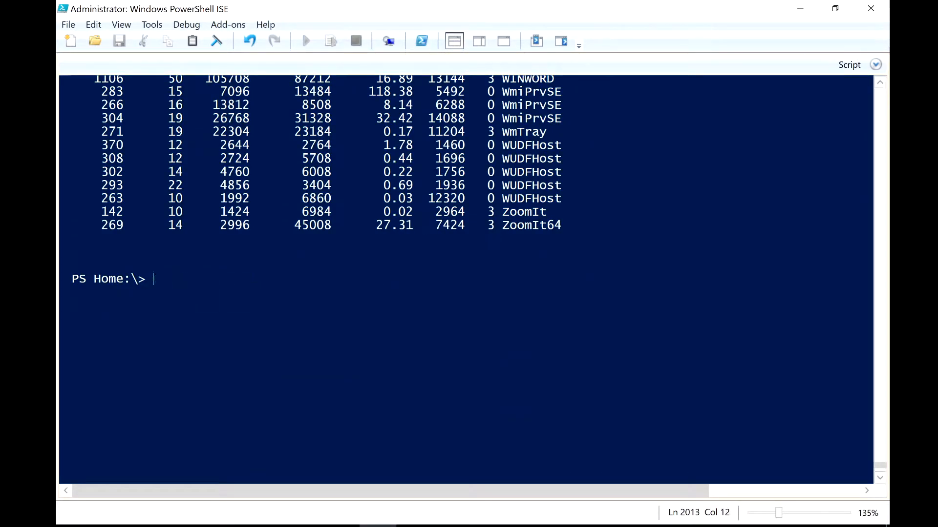
text(bject -Property PM -Descending | Select-Object -First 10 -Property ProcessName,PM)
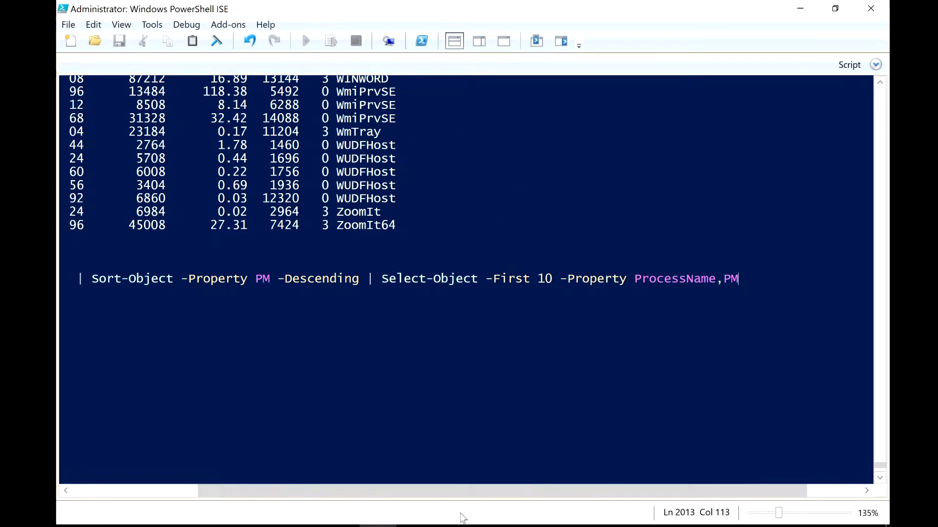
text(,WS)
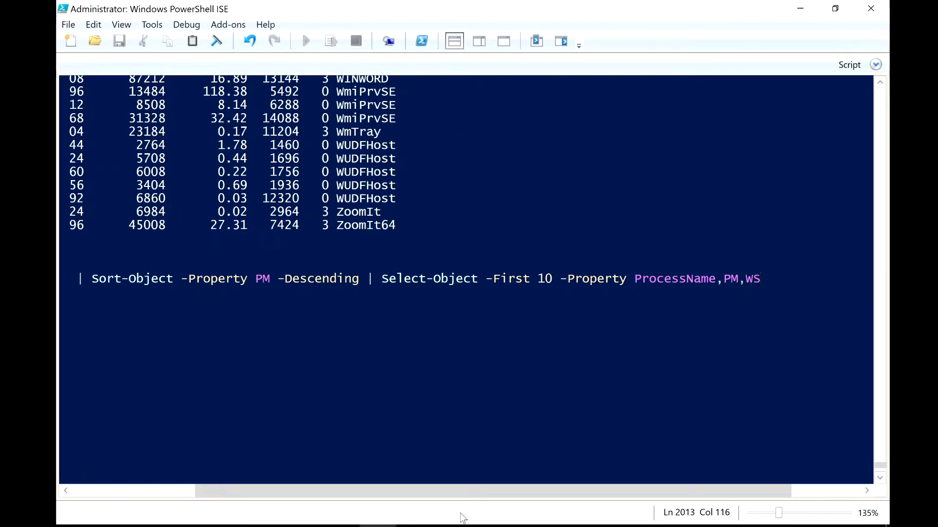
text(,Id)
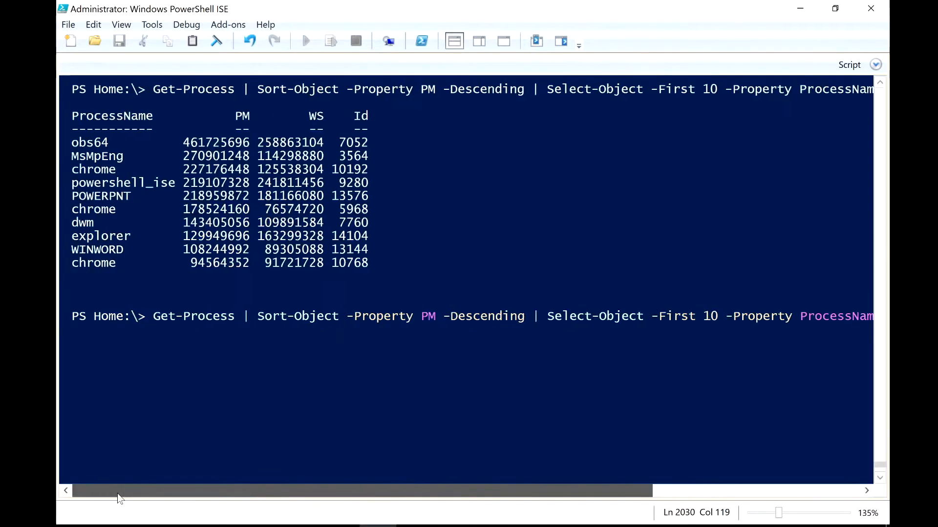
scroll(right, 3)
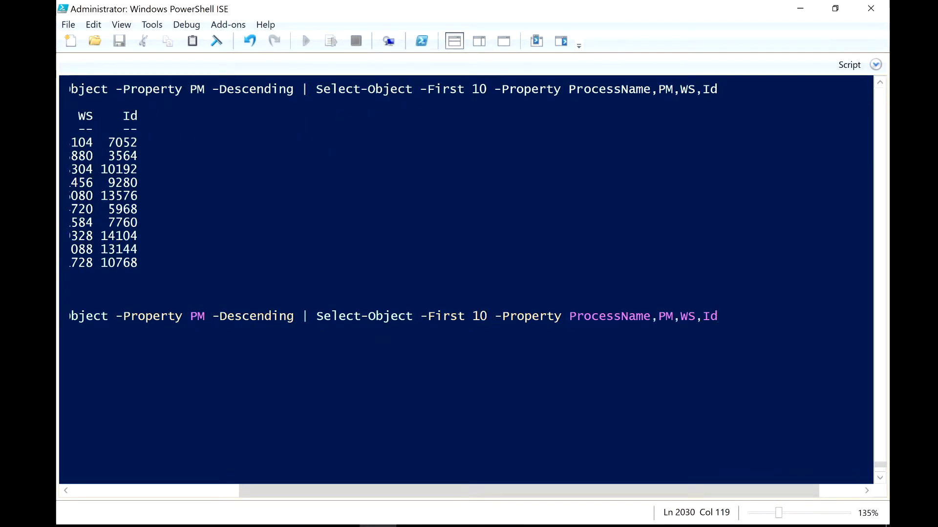
scroll(left, 3)
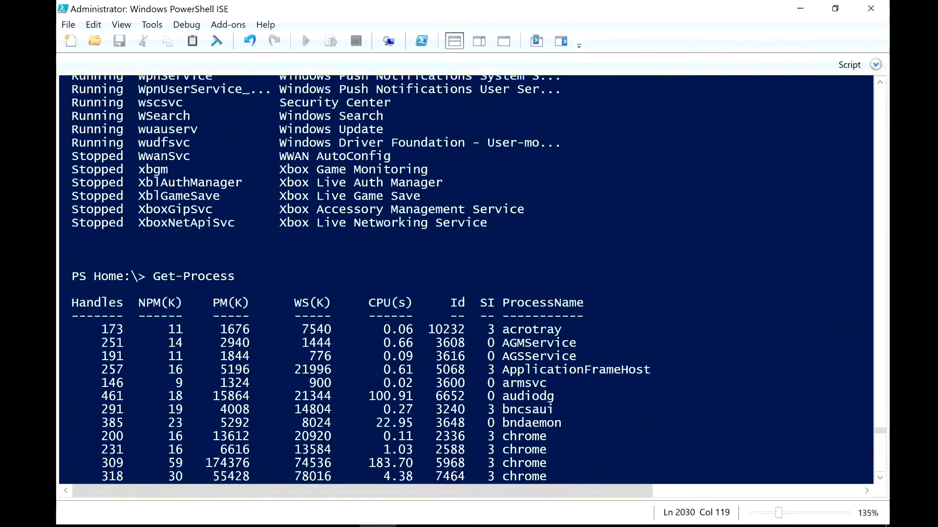
Recall the top-10 command and add CPU as a fifth selected property, then review the list output
scroll(down, 3)
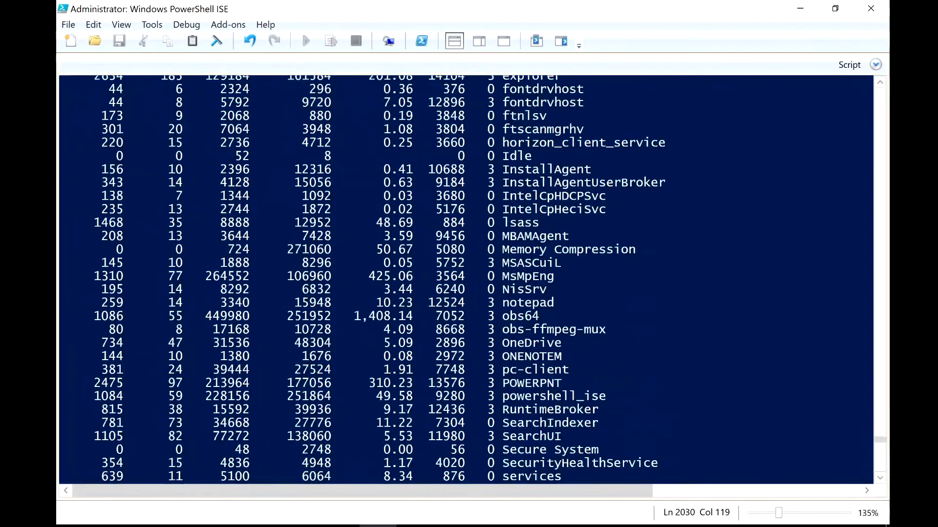
key(Return)
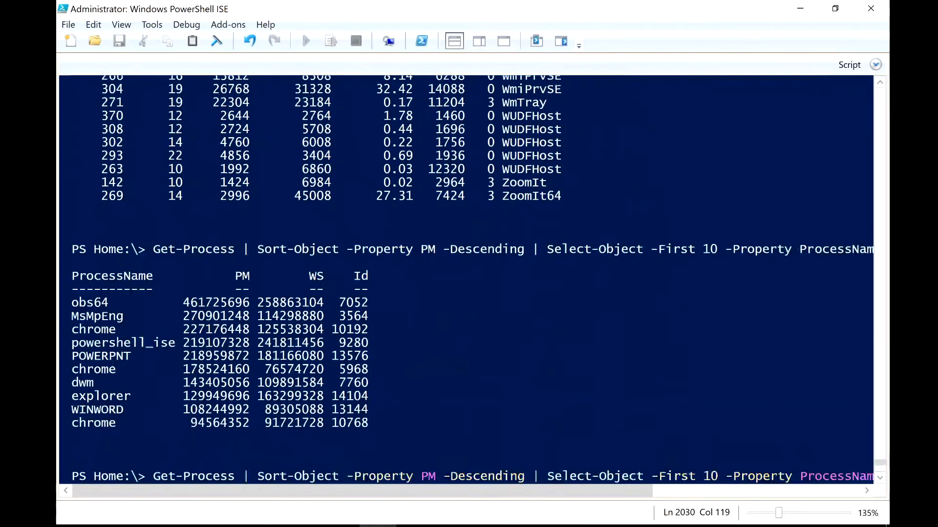
scroll(right, 3)
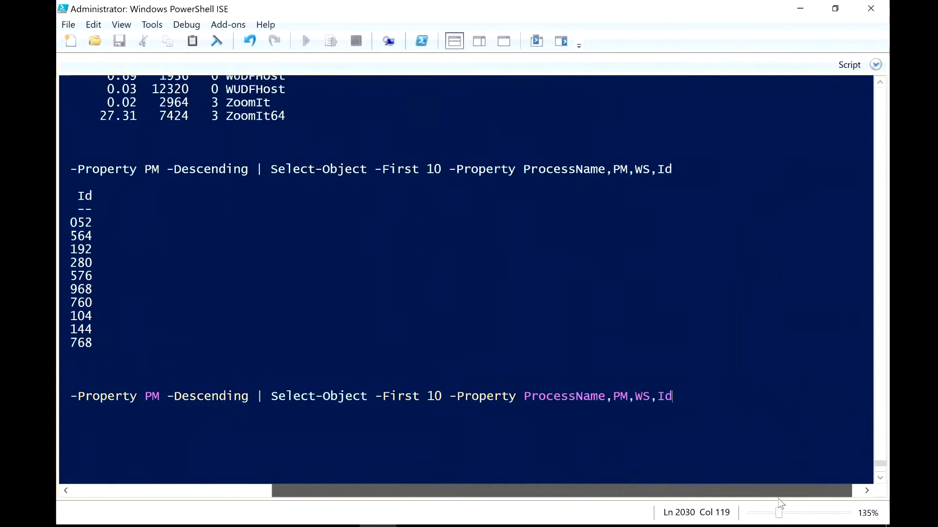
text(,CPU)
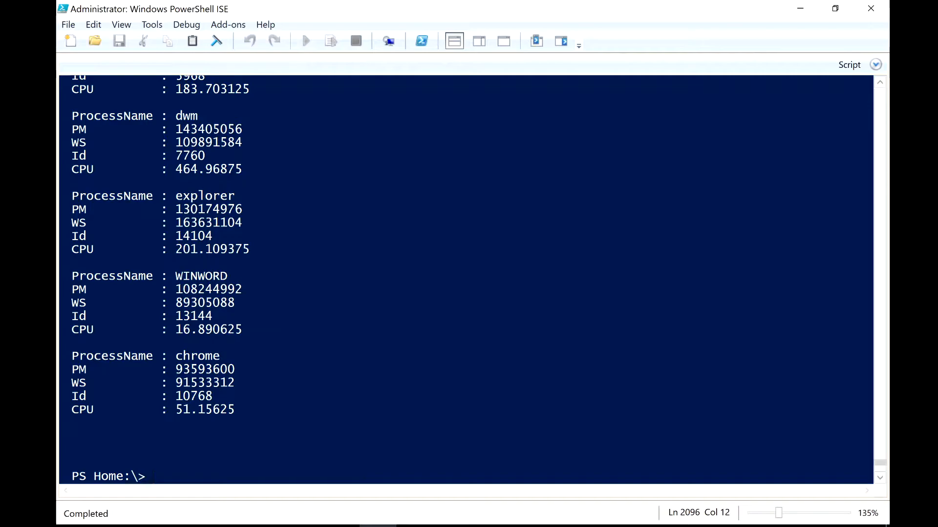
scroll(up, 3)
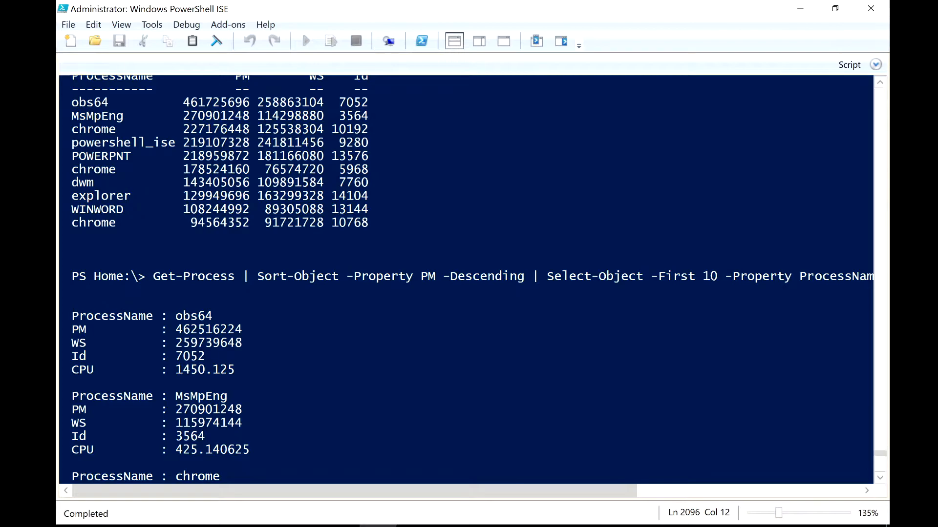
scroll(down, 3)
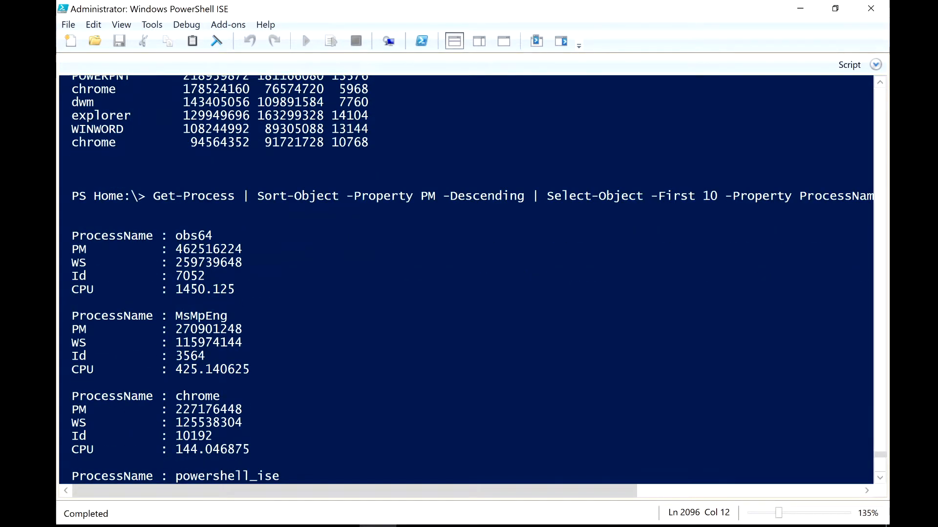
scroll(down, 3)
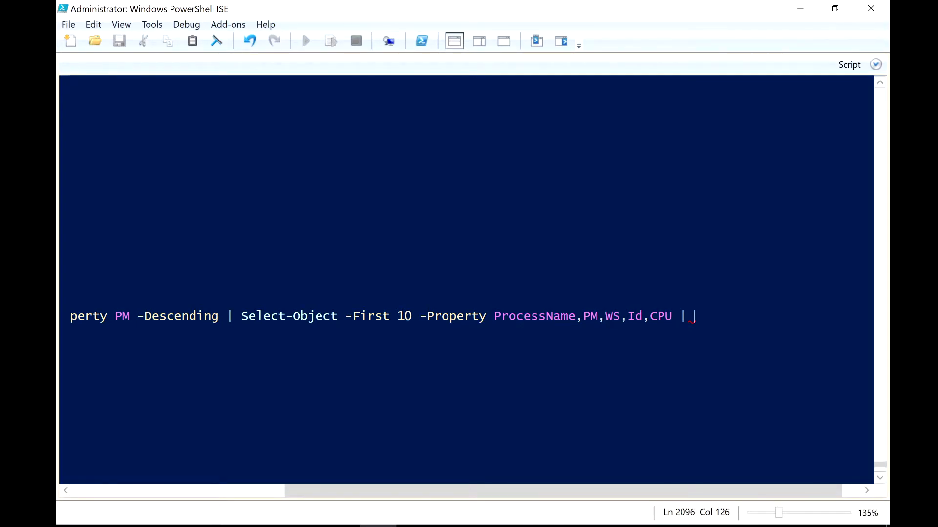
Pipe the top-10 PM command into Format-Table to show the five properties as columns
text(for)
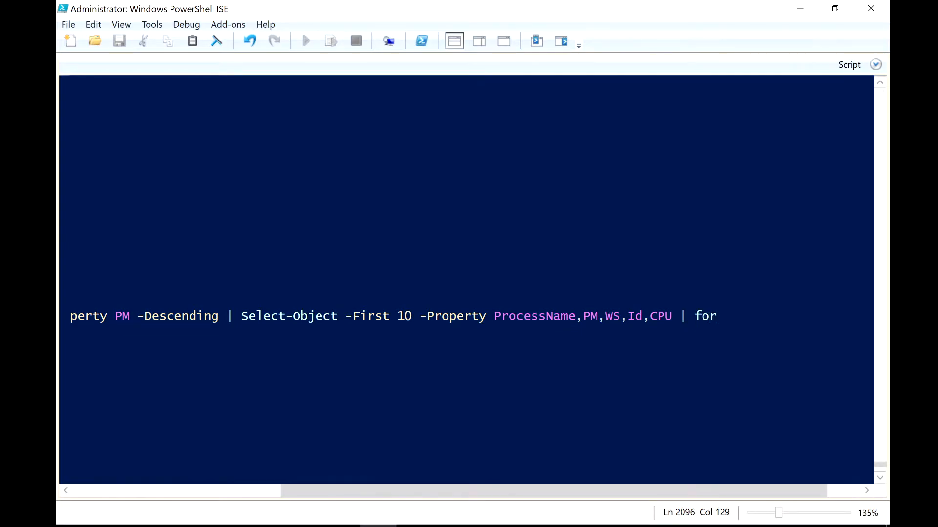
text(mat-SecureBootUEFI)
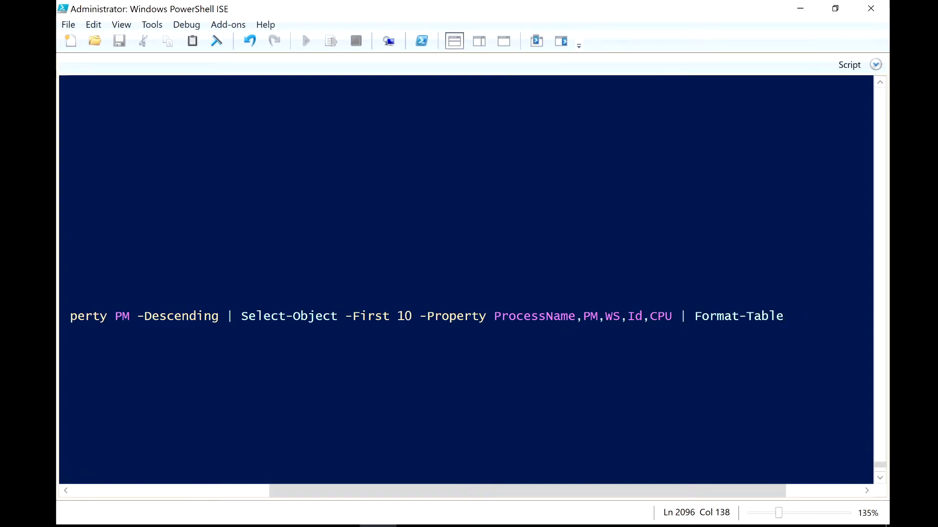
click(305, 41)
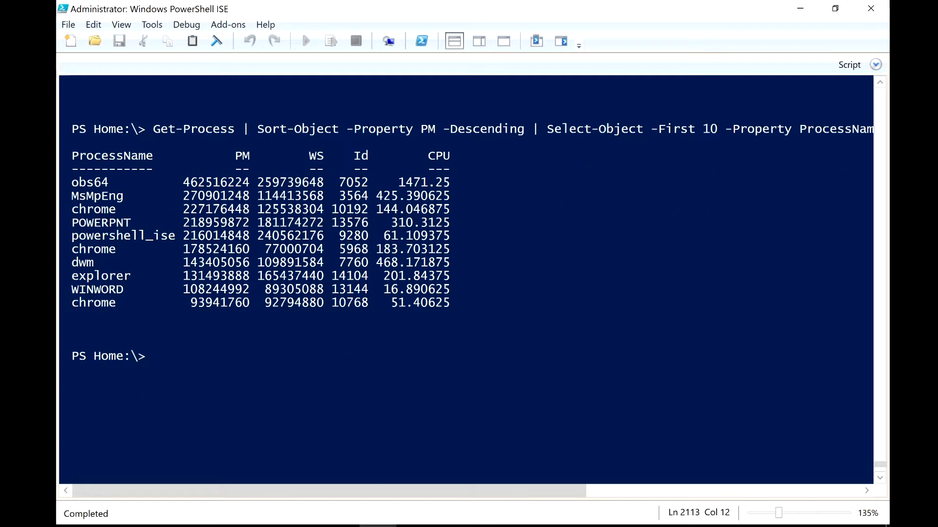
Run Get-Service | Sort-Object -Property Status and review stopped services listed before running ones
text(get-ser)
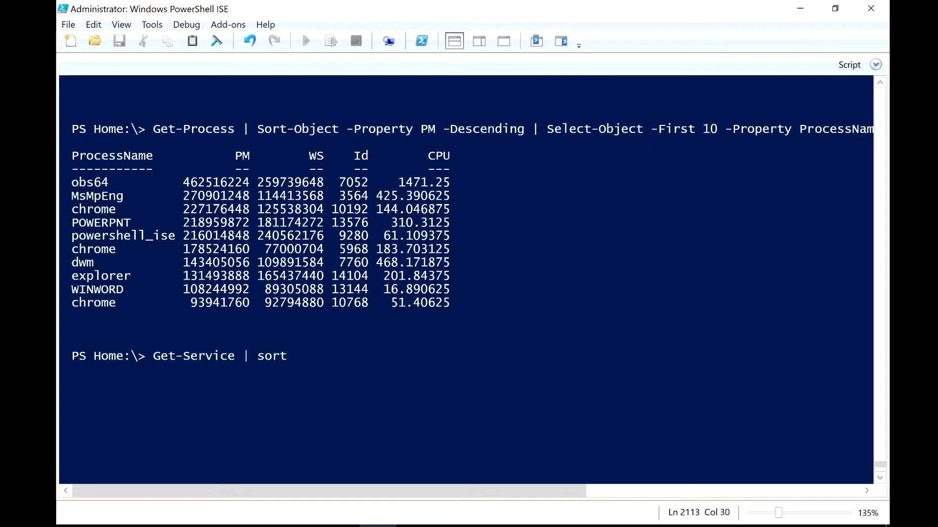
text(-Object -)
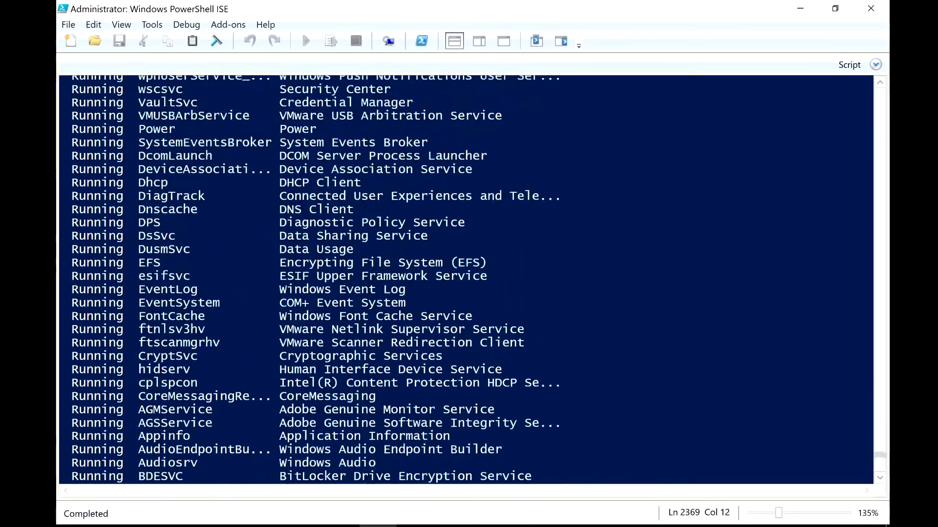
scroll(down, 3)
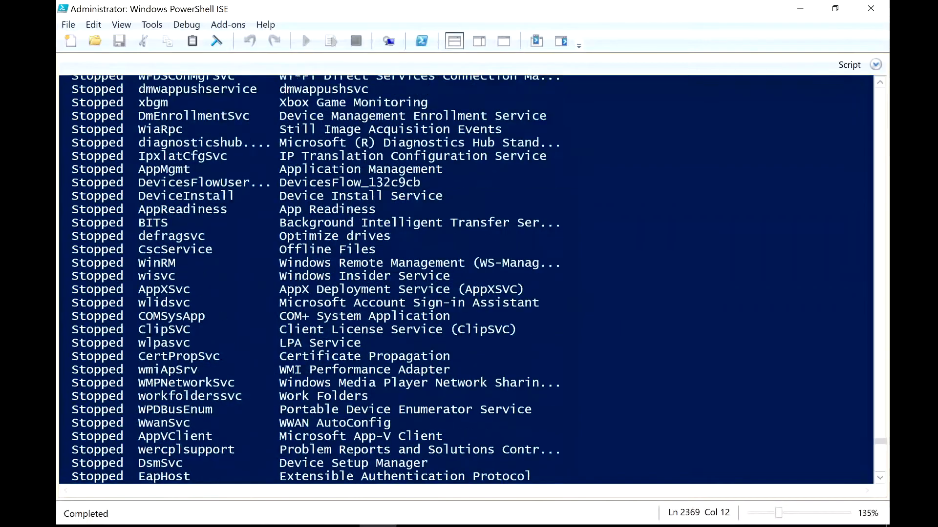
scroll(up, 3)
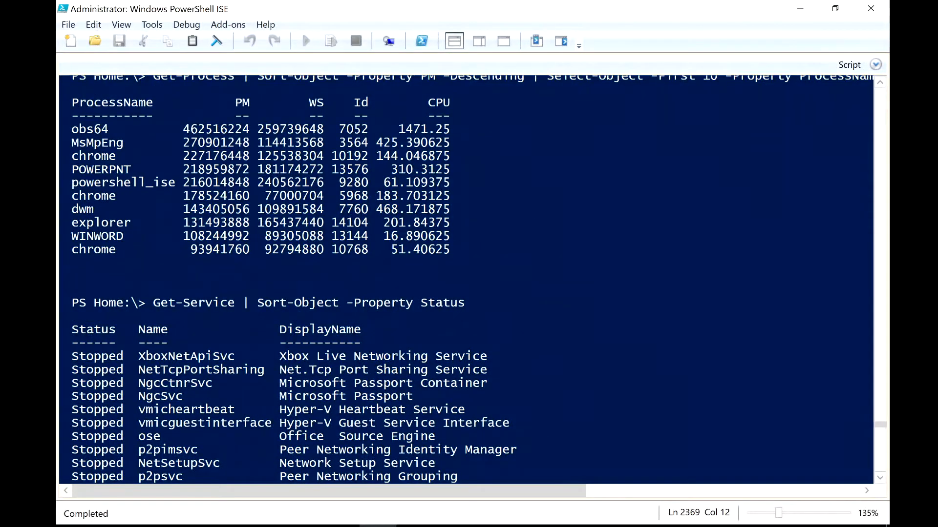
scroll(down, 3)
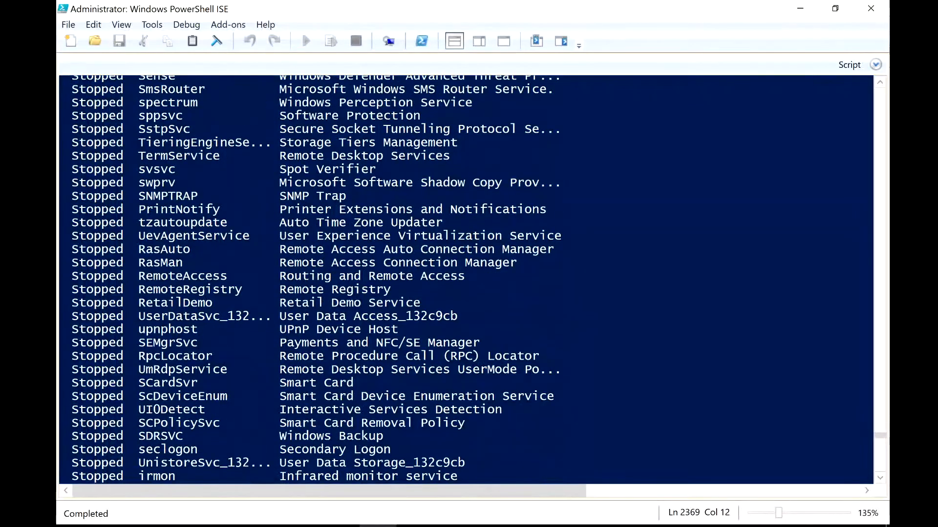
scroll(up, 3)
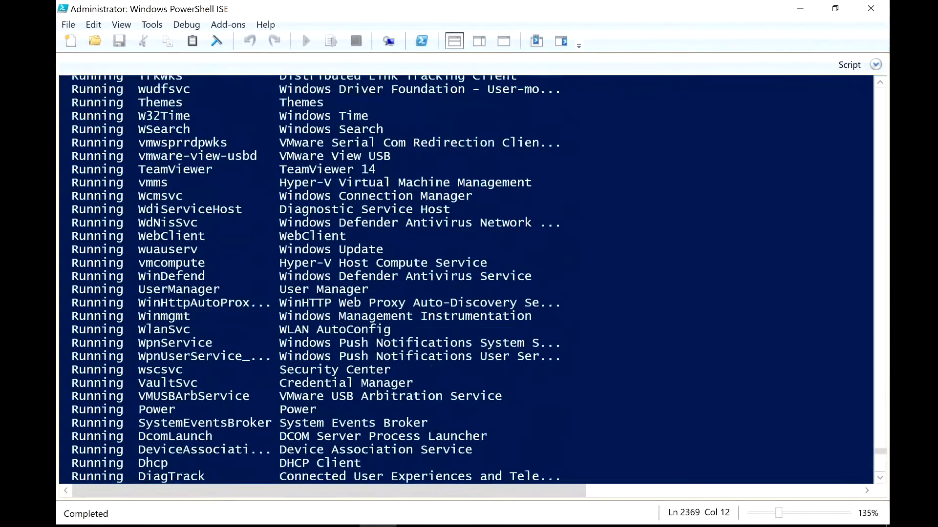
scroll(down, 3)
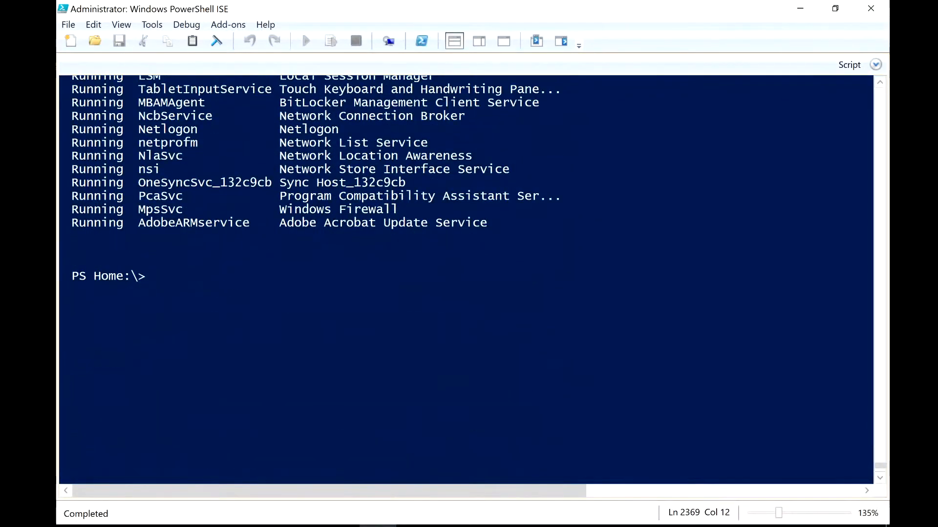
Run Get-Service | Group-Object -Property Status to count 106 Running and 143 Stopped services
text(Get-Service | Sort-Object -Prop)
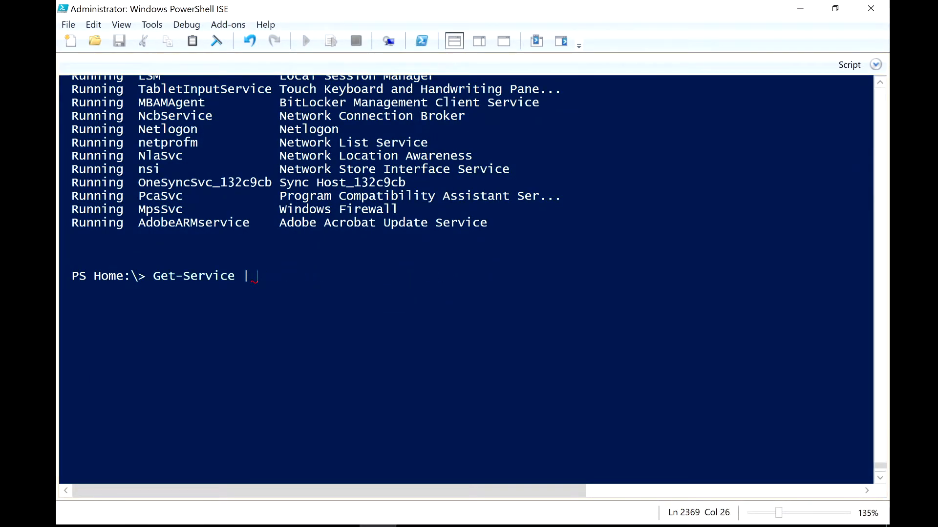
text(Group-Object)
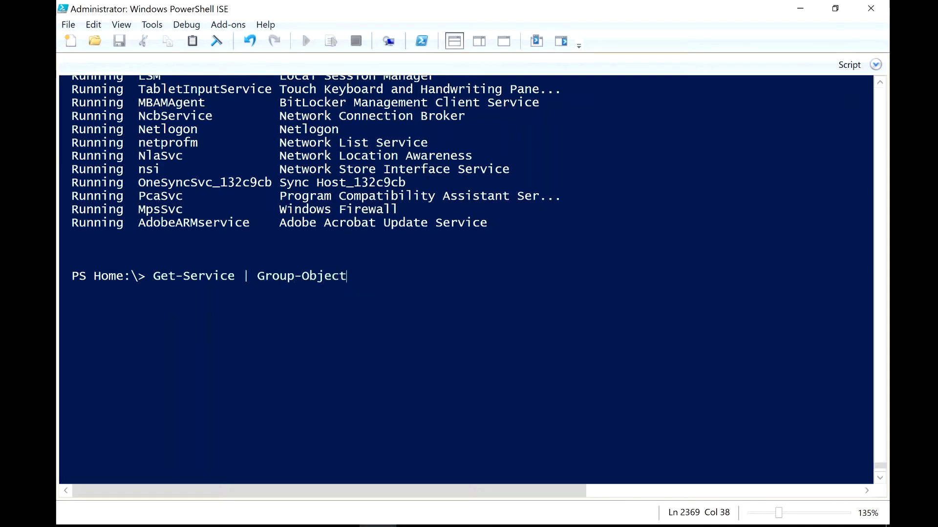
text(-p)
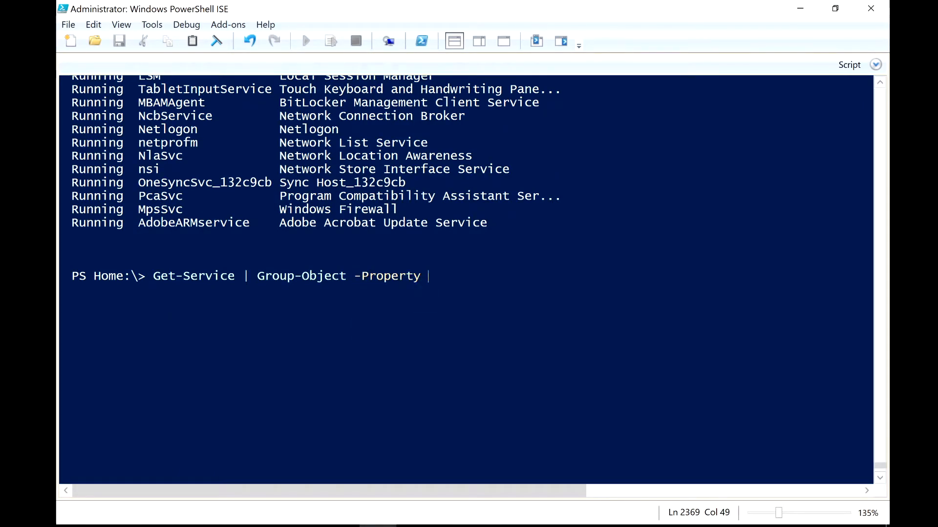
text(stat)
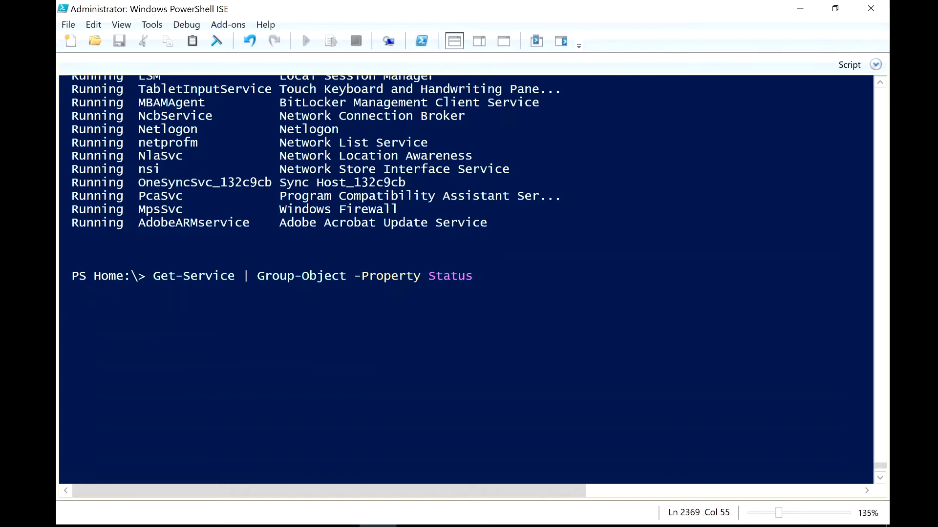
key(Return)
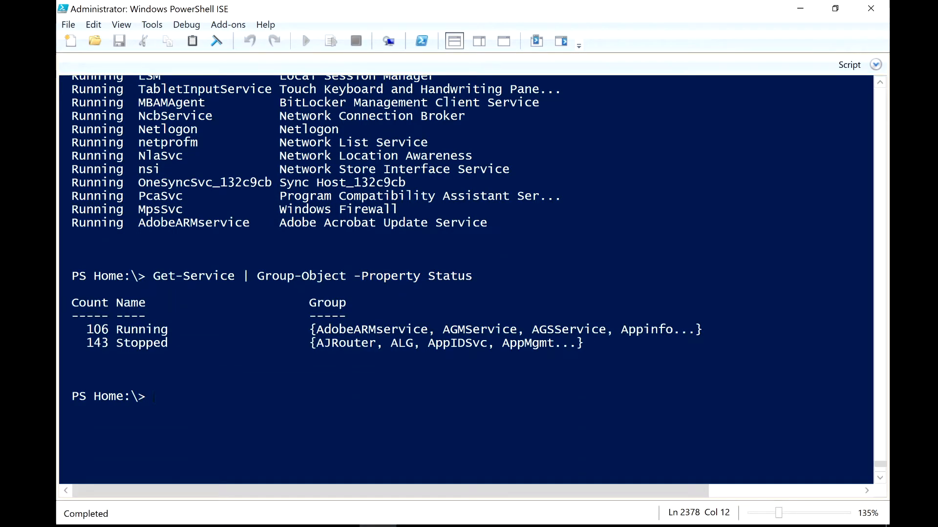